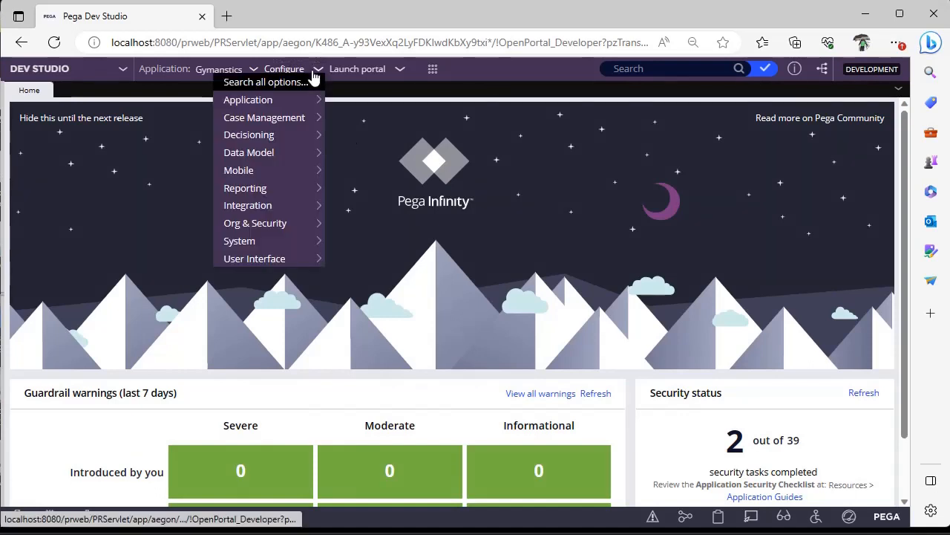
mouse_move(361, 187)
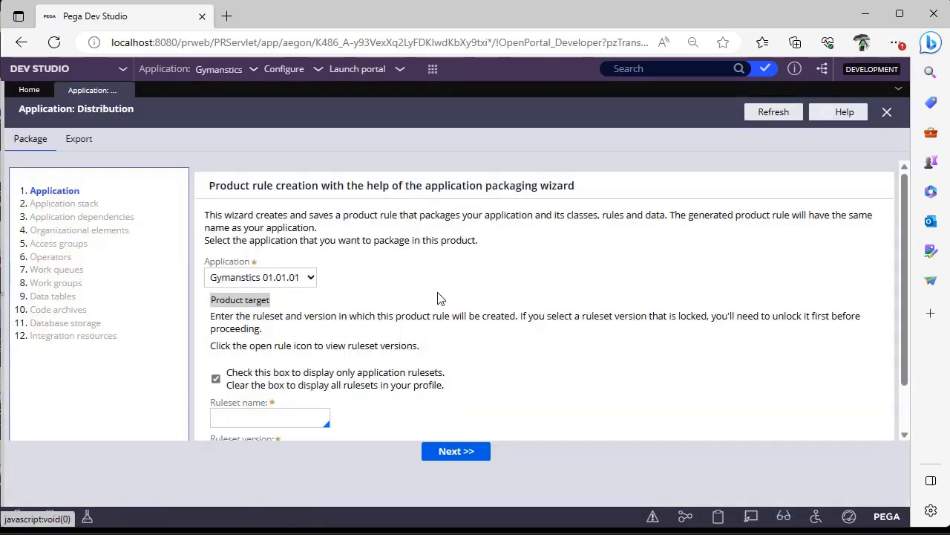
mouse_move(584, 310)
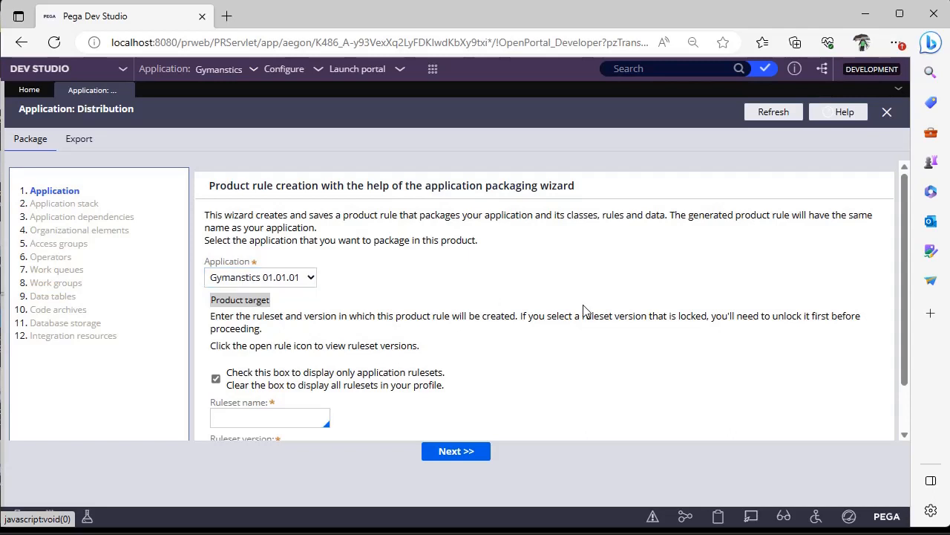
Target ruleset Gymnastics version 01-01-01 with the application-only ruleset filter turned off.
scroll("down", 3)
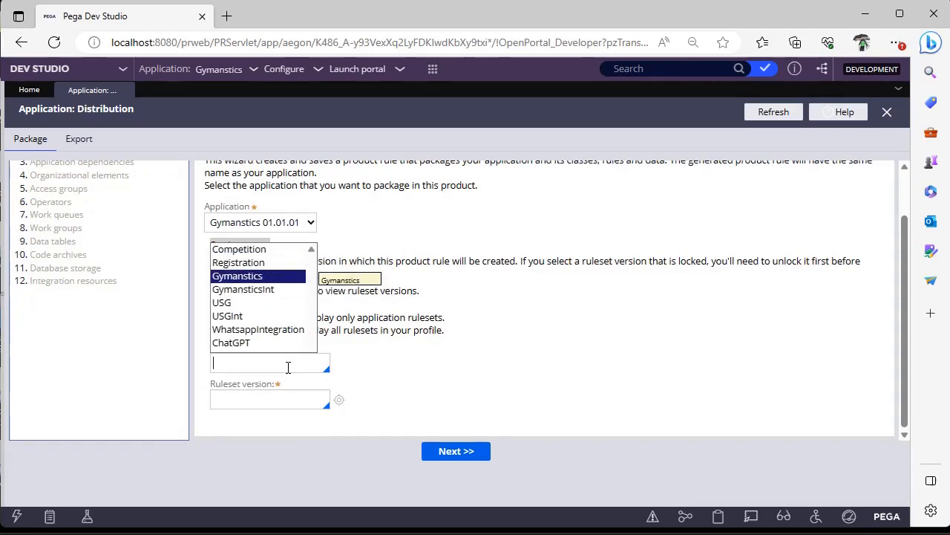
left_click(237, 276)
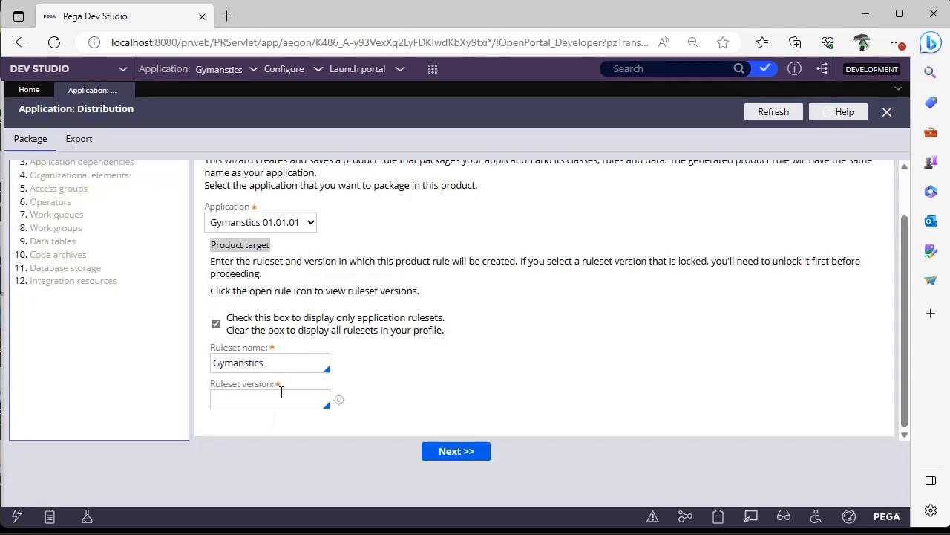
type("01-01-01")
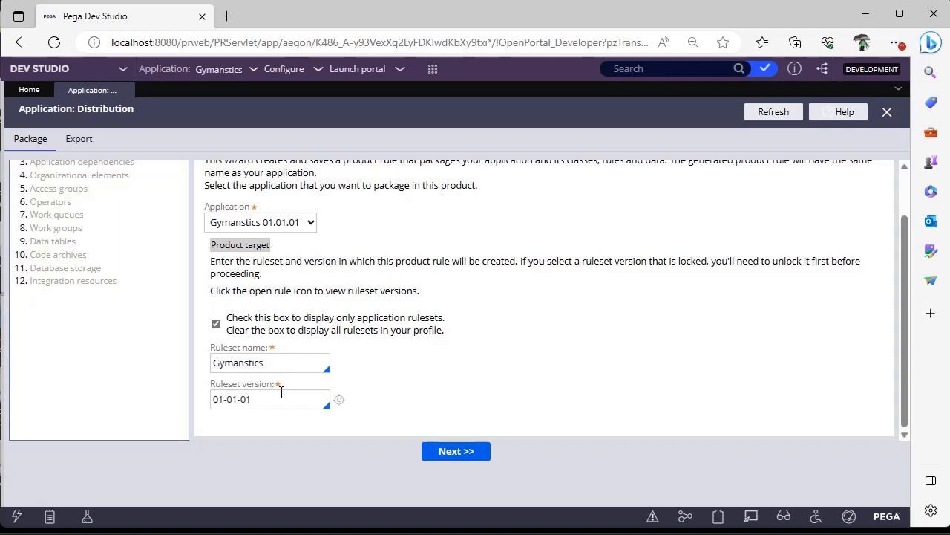
mouse_move(456, 450)
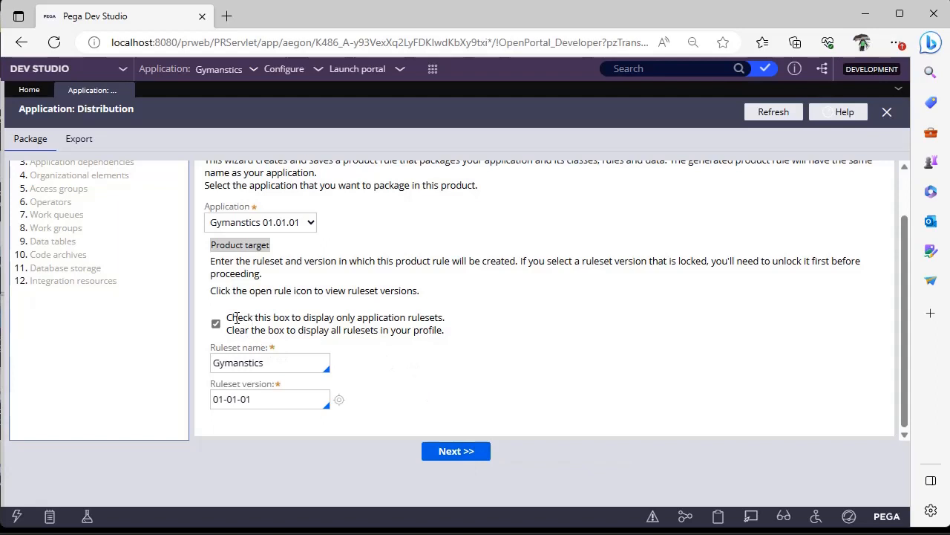
mouse_move(285, 324)
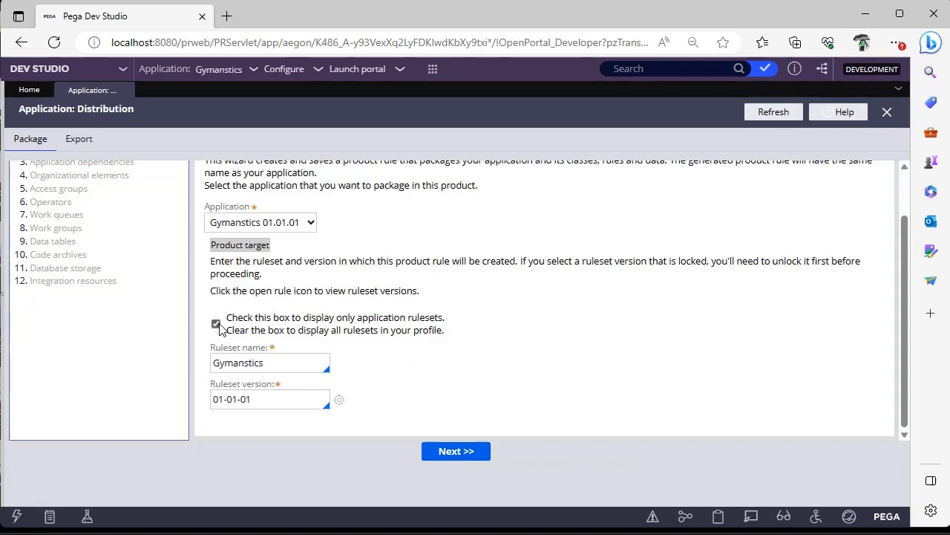
left_click(216, 323)
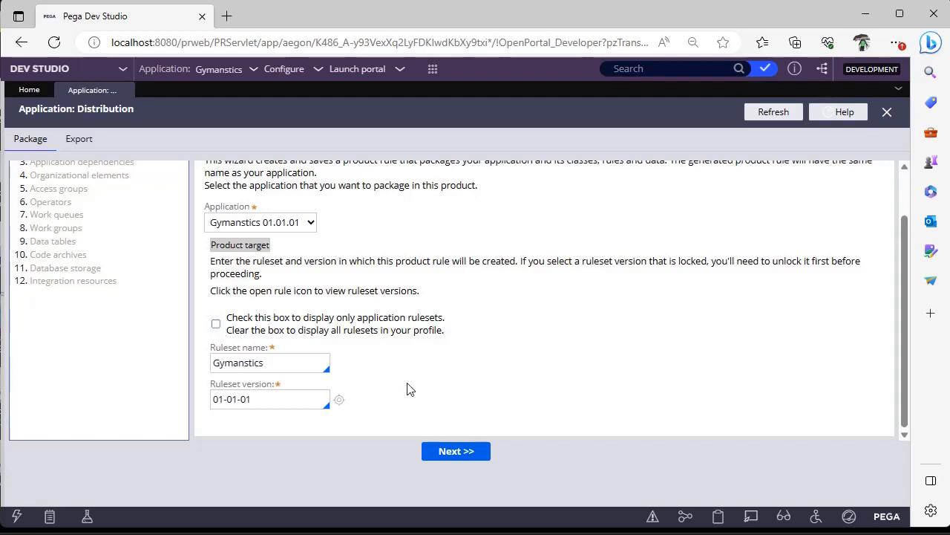
left_click(456, 451)
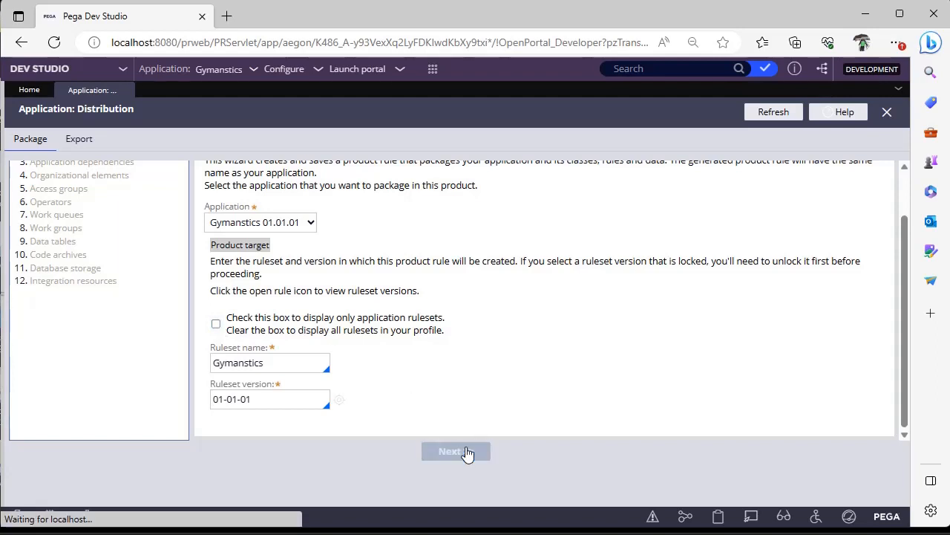
Accept the application stack with Gymnastics, Theme-Cosmos and USGApproval included.
left_click(456, 451)
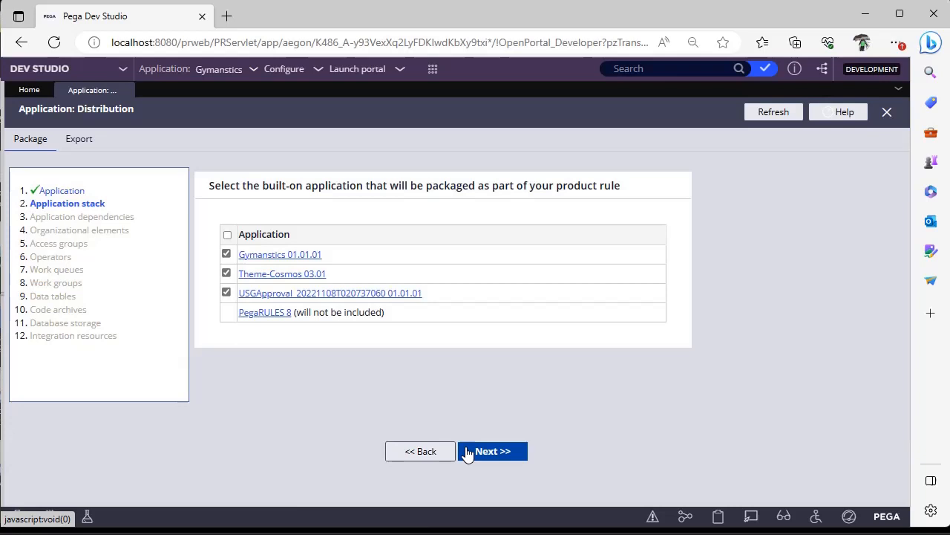
mouse_move(283, 360)
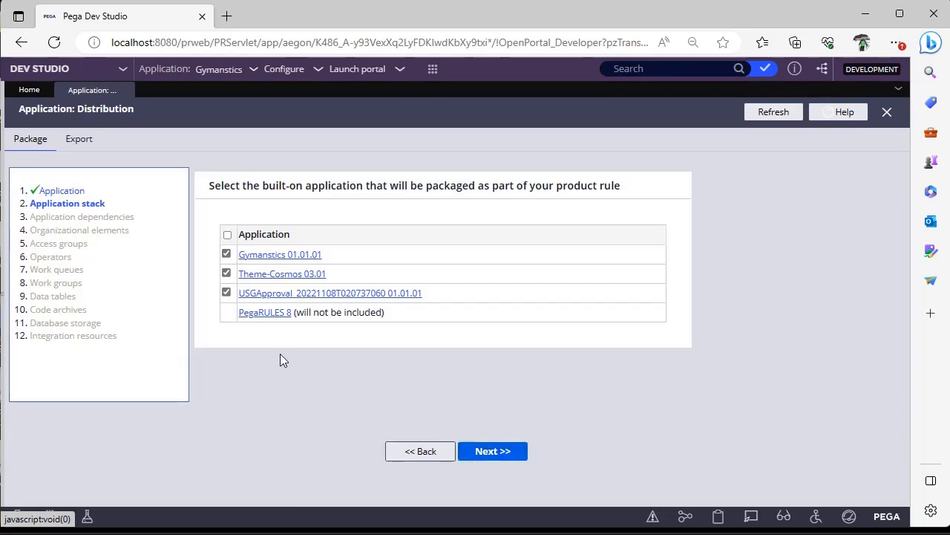
mouse_move(558, 307)
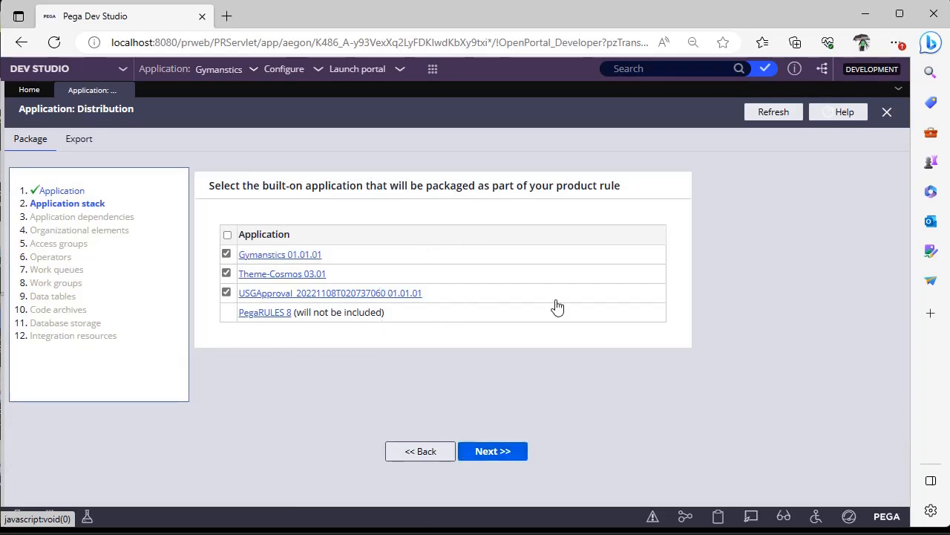
mouse_move(487, 328)
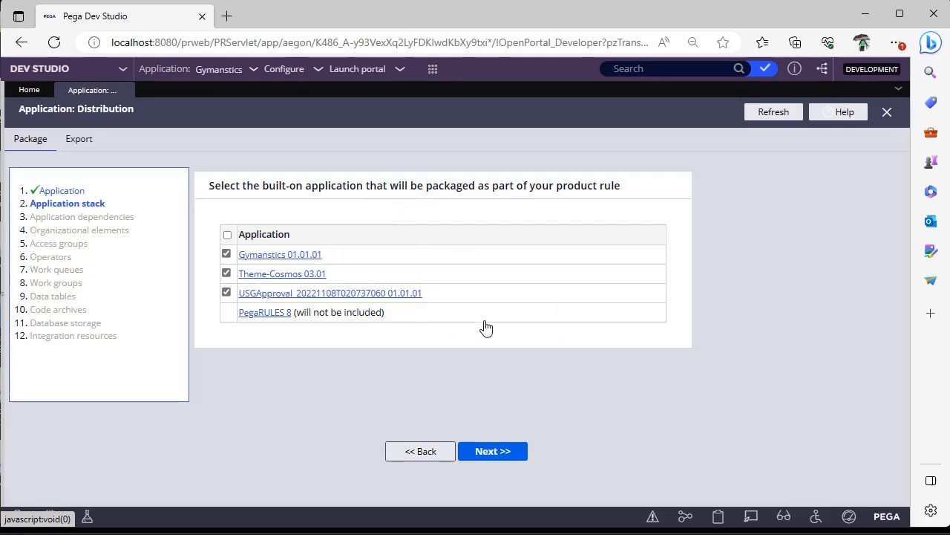
mouse_move(518, 375)
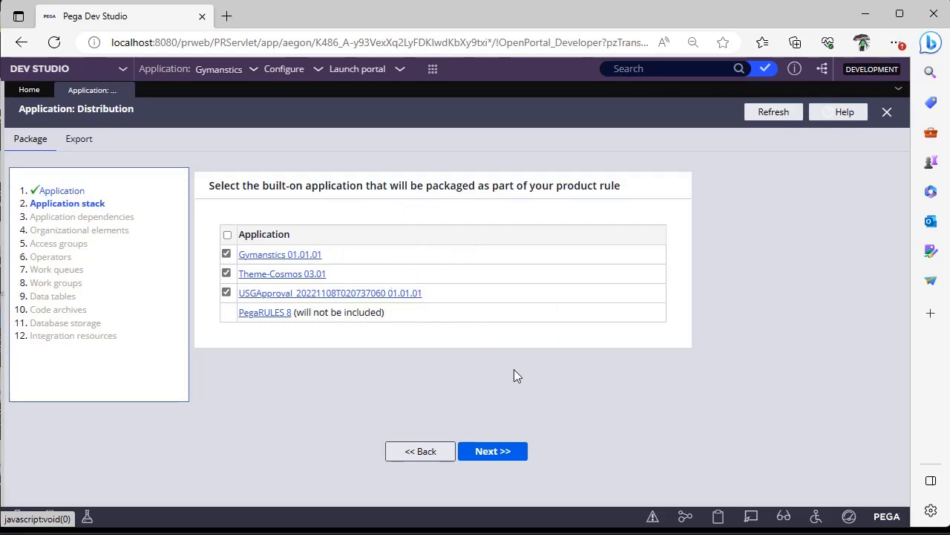
mouse_move(492, 450)
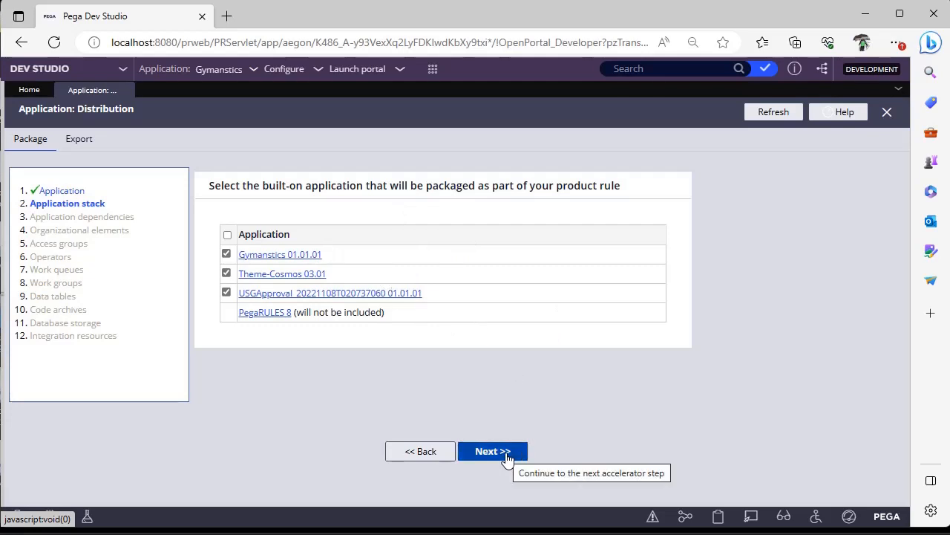
left_click(492, 450)
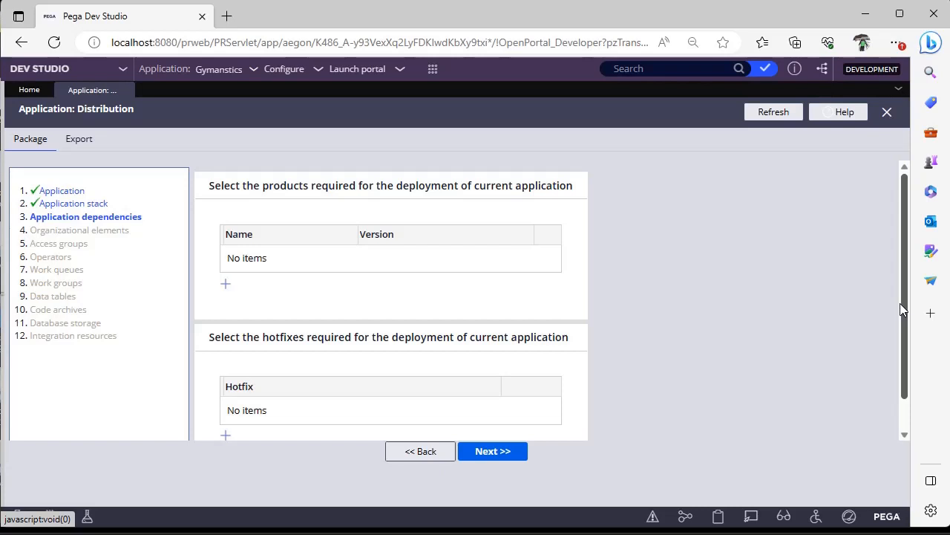
Skip Application dependencies without adding any products or hotfixes.
scroll("down", 3)
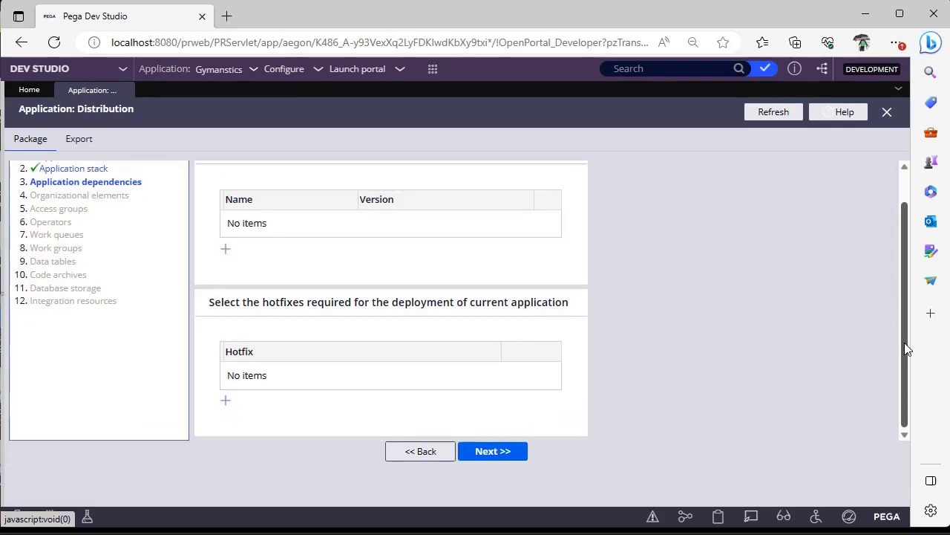
scroll("up", 3)
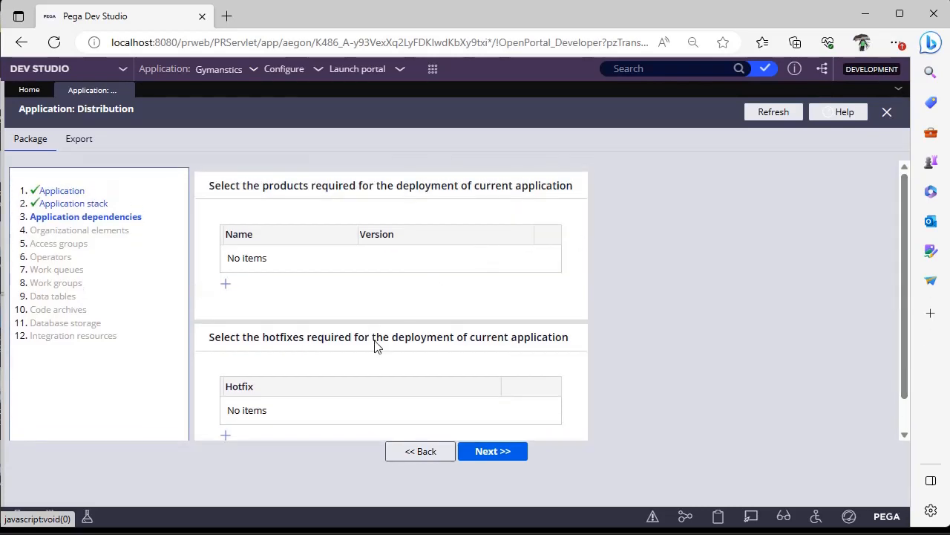
mouse_move(351, 388)
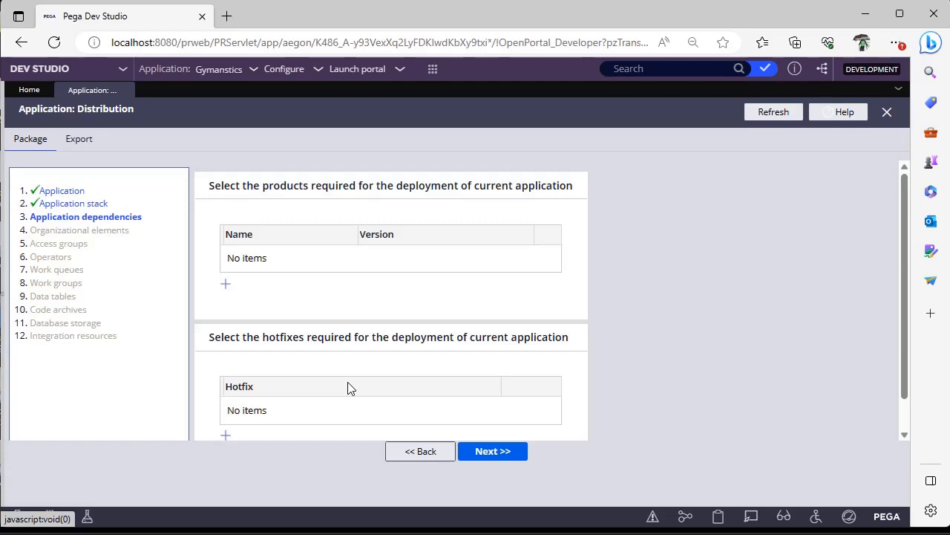
mouse_move(496, 411)
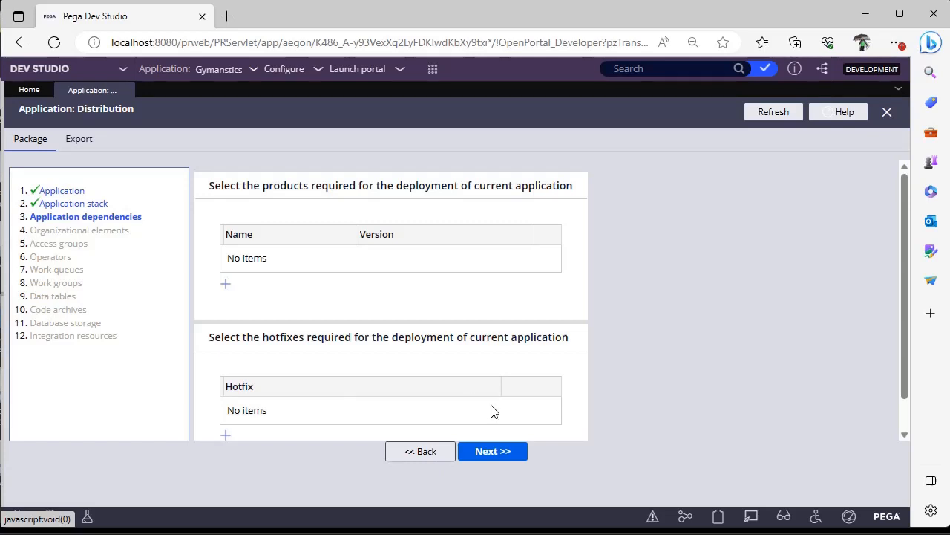
left_click(492, 451)
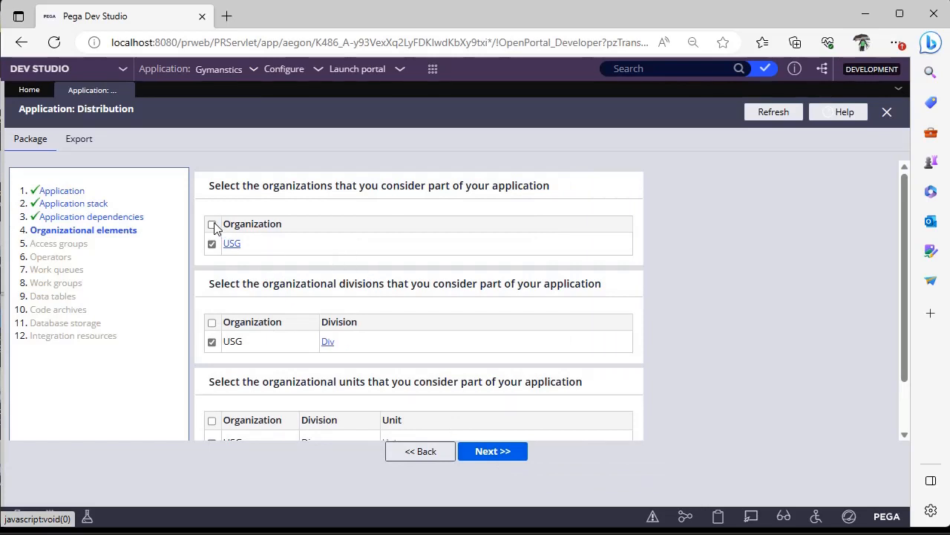
Include all organizations, divisions and units (USG, Div, Unit) in the package.
left_click(213, 224)
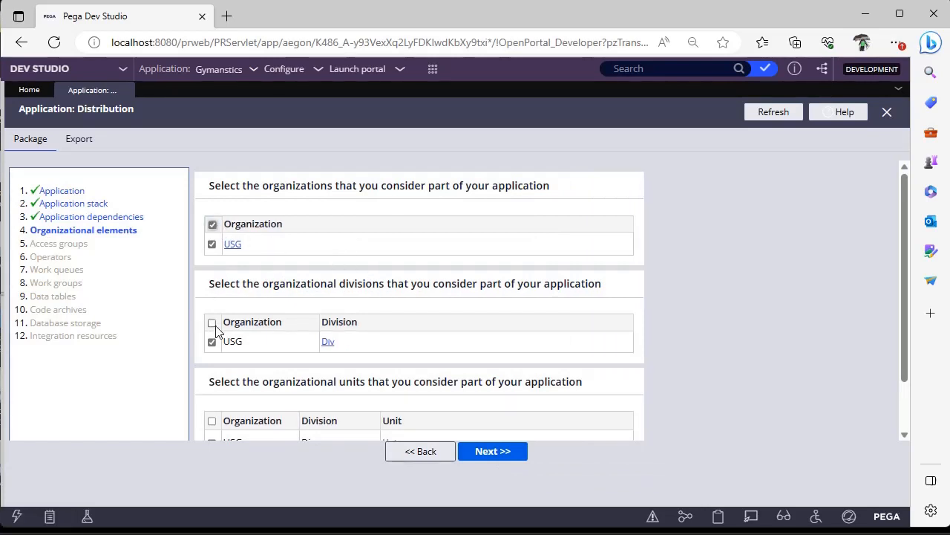
left_click(212, 322)
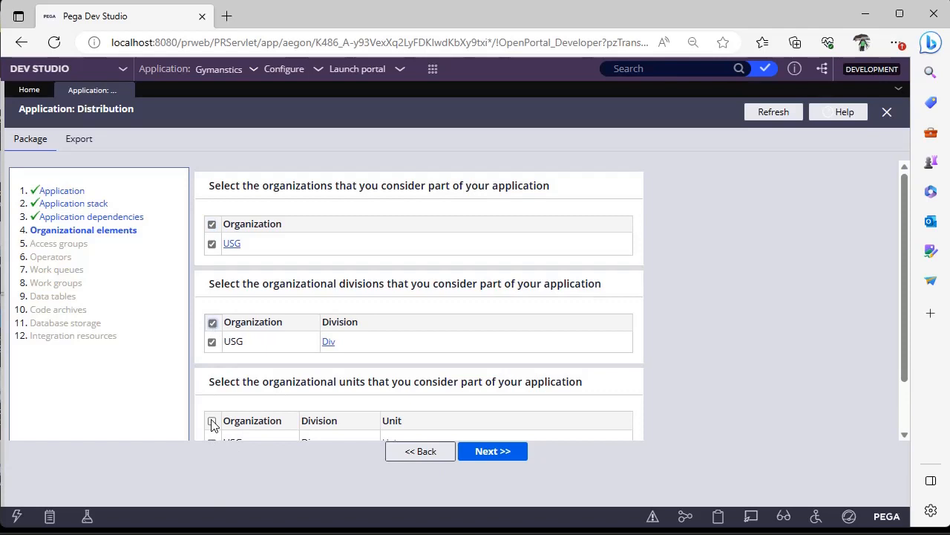
left_click(213, 421)
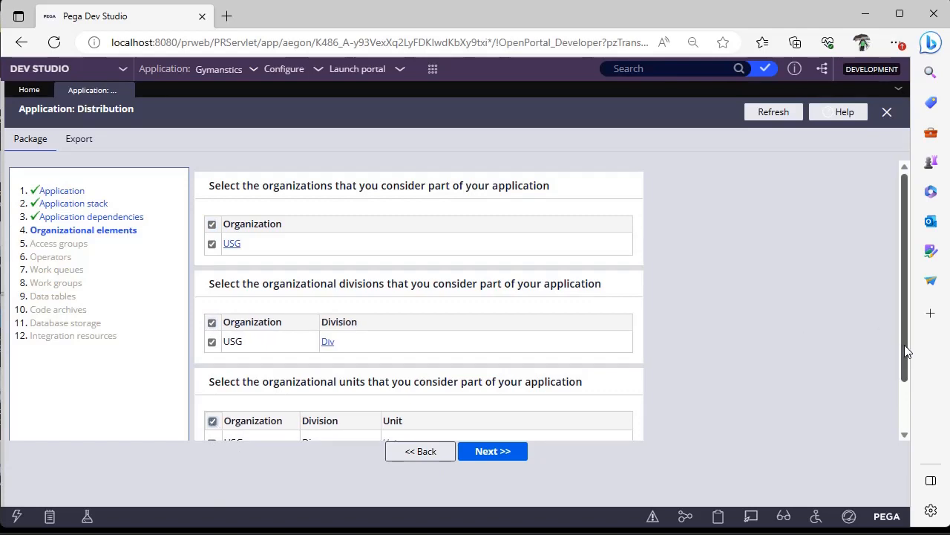
scroll("down", 3)
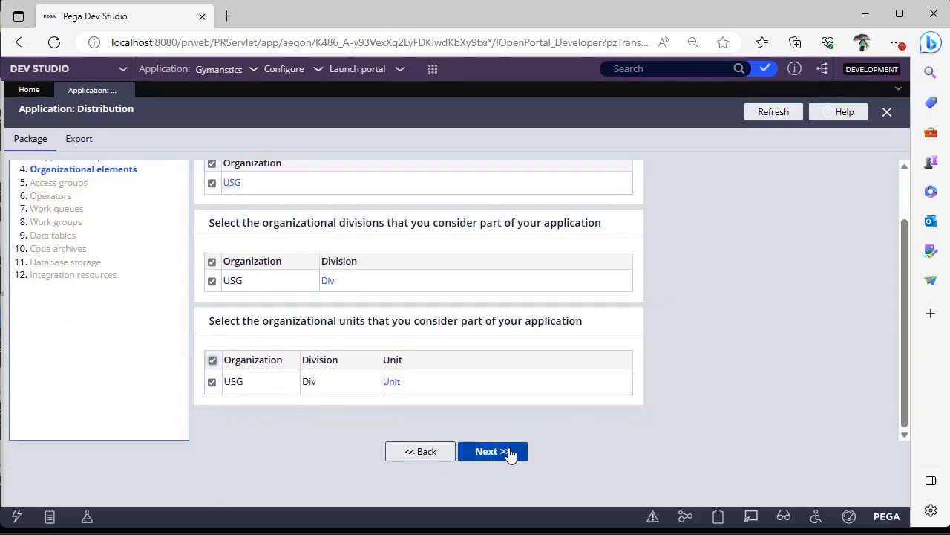
left_click(493, 451)
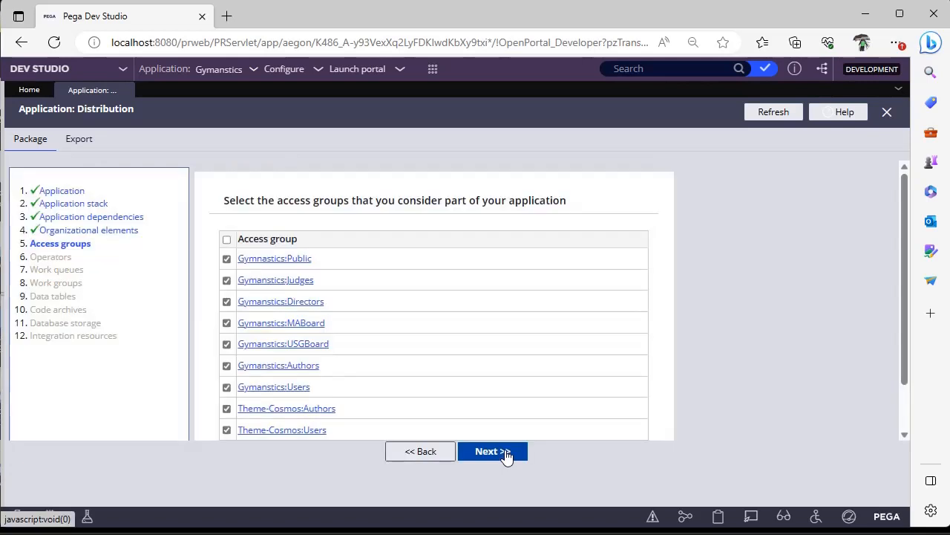
mouse_move(275, 258)
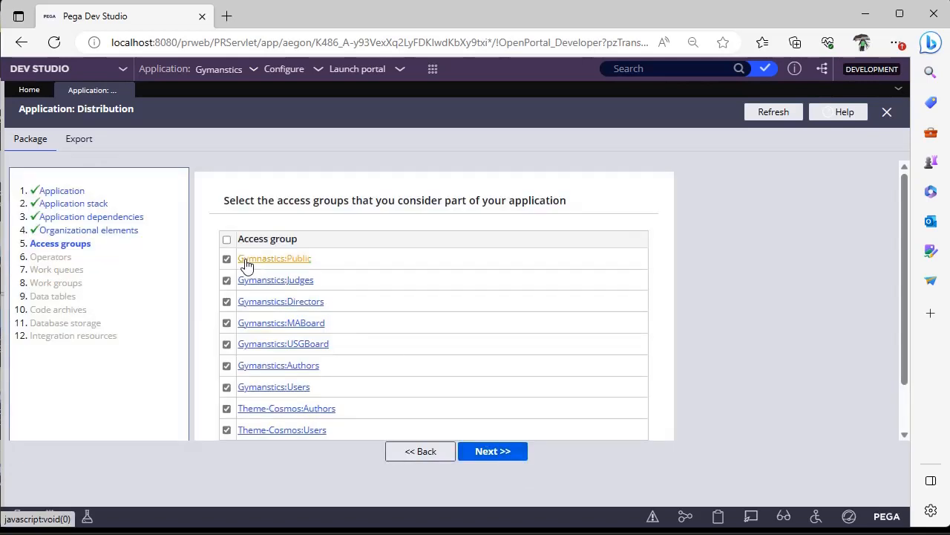
Select all access groups and advance to the Operators step.
left_click(226, 239)
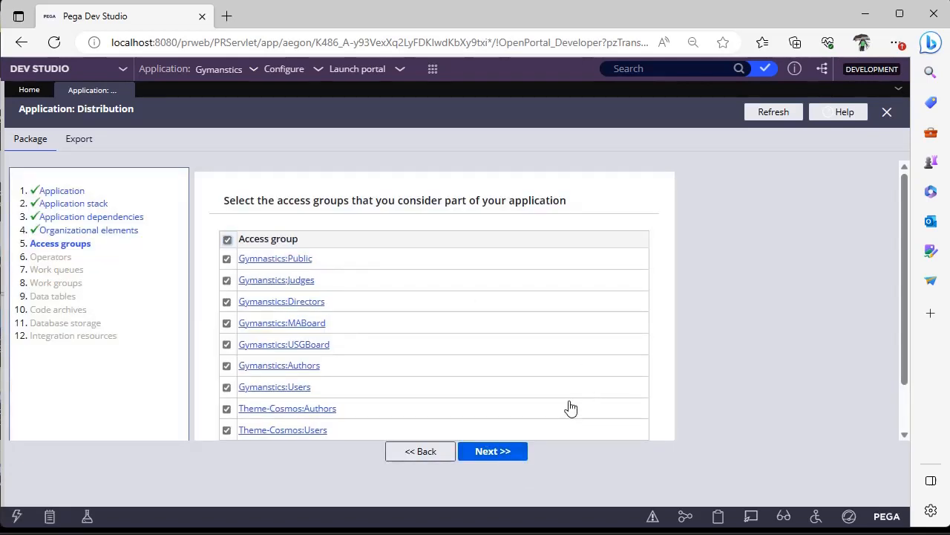
left_click(492, 451)
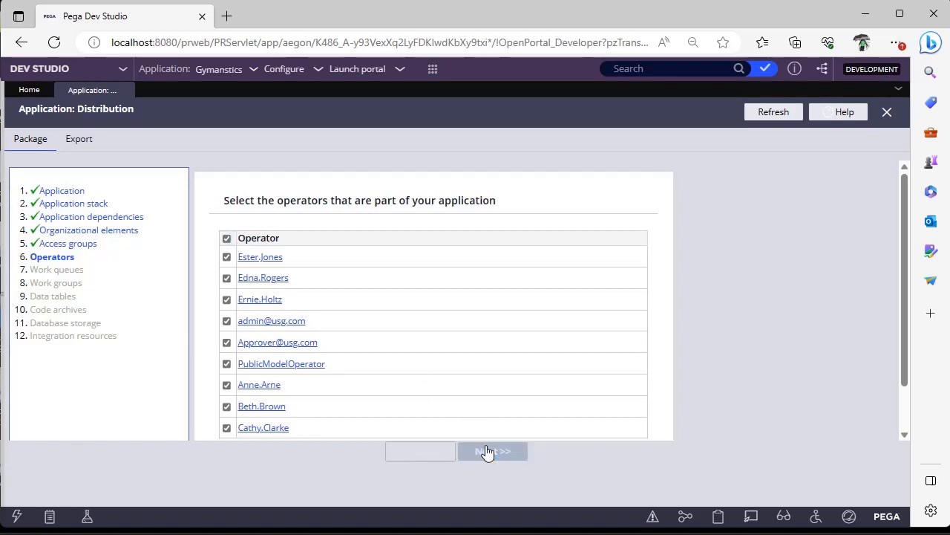
Accept Operators, then include all work queues and all work groups.
left_click(492, 450)
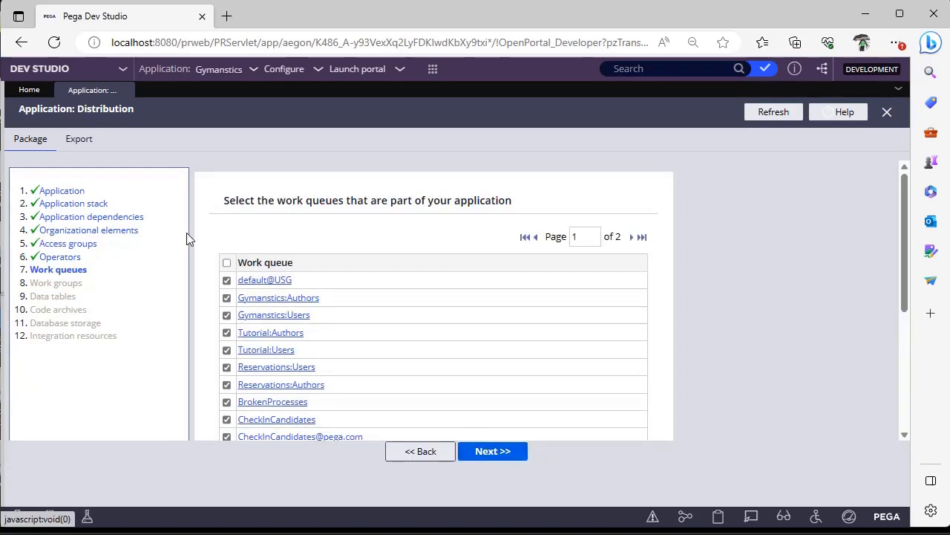
left_click(228, 263)
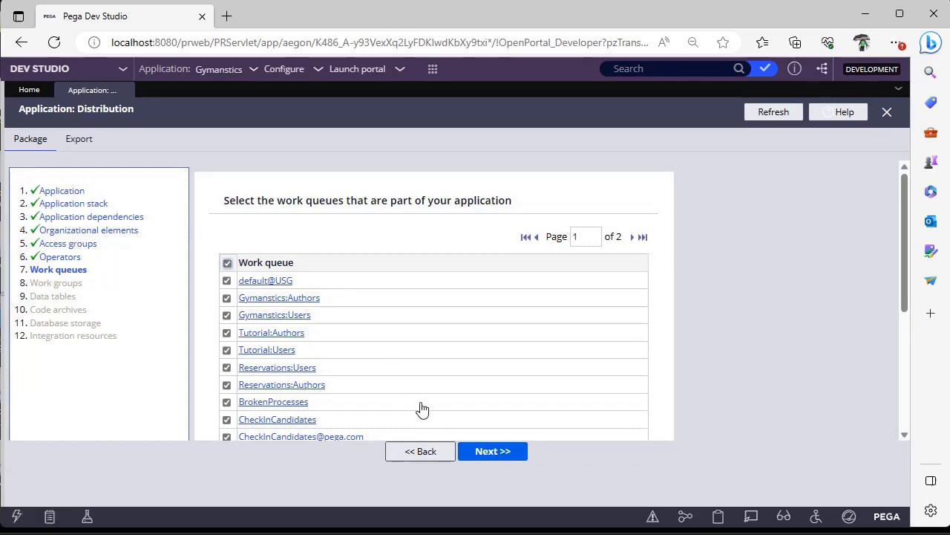
left_click(493, 451)
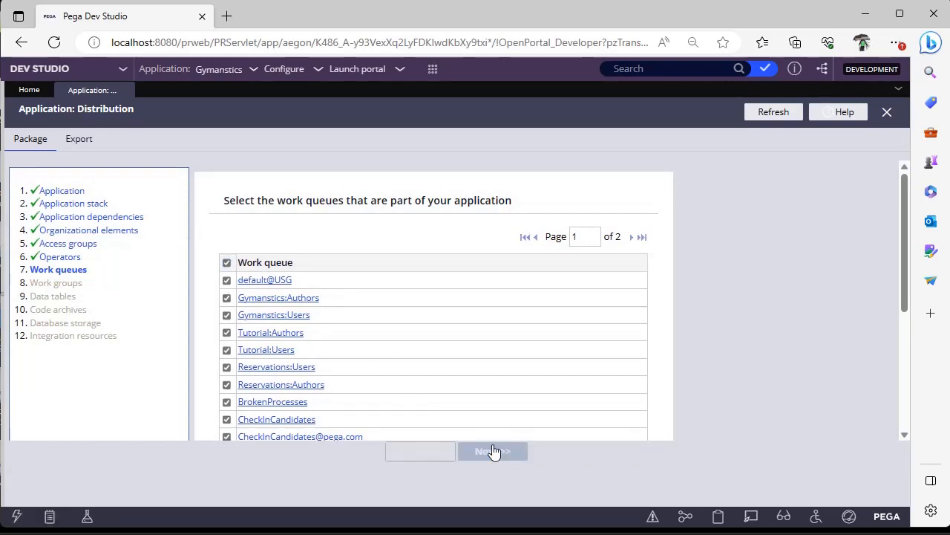
left_click(493, 451)
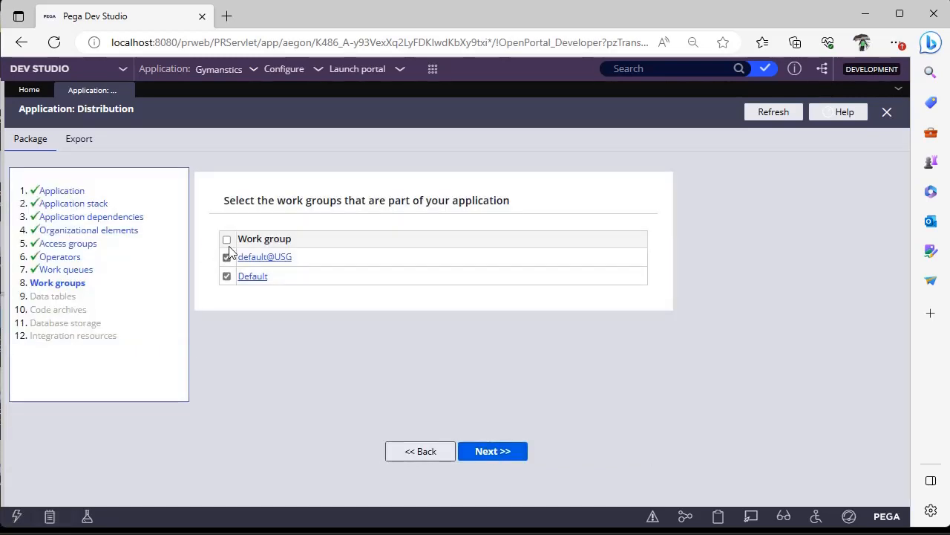
left_click(227, 238)
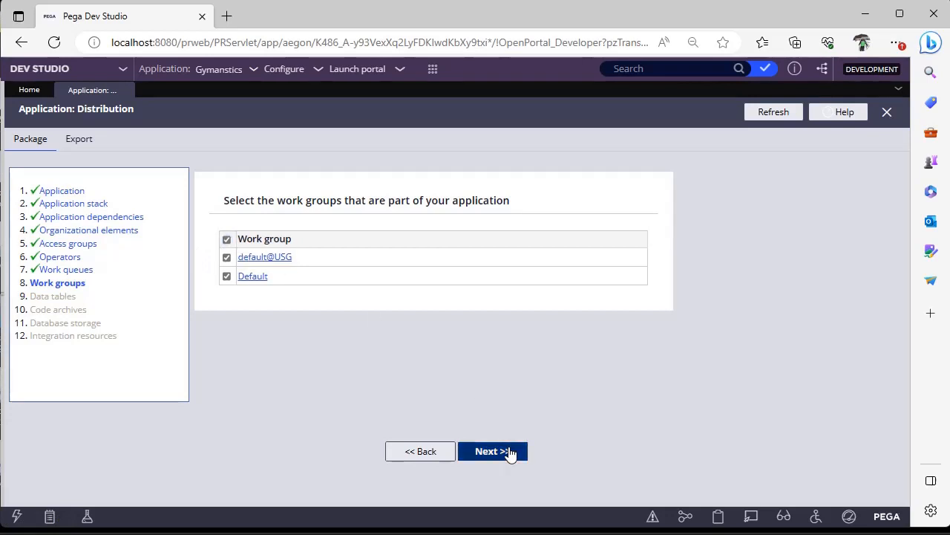
left_click(492, 451)
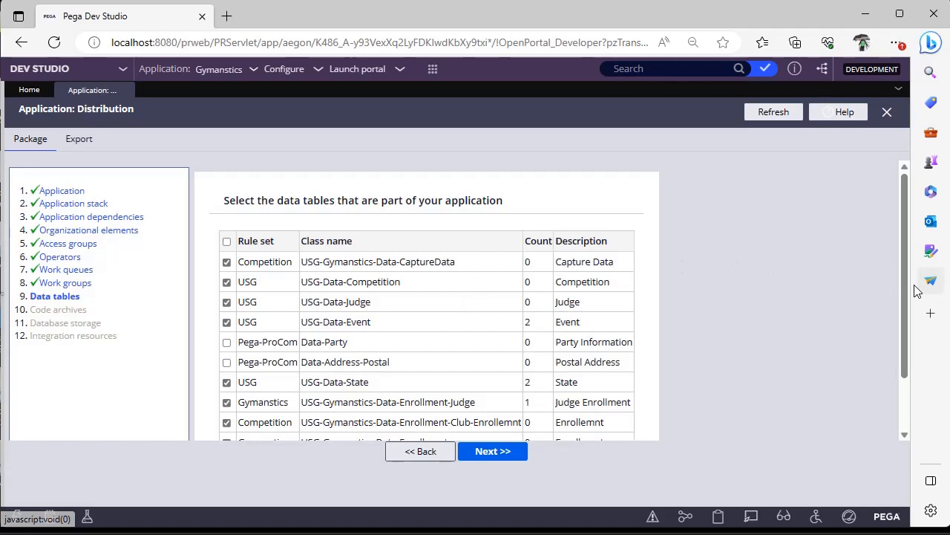
Keep the default data table selections and pass the empty Code archives step.
scroll("down", 3)
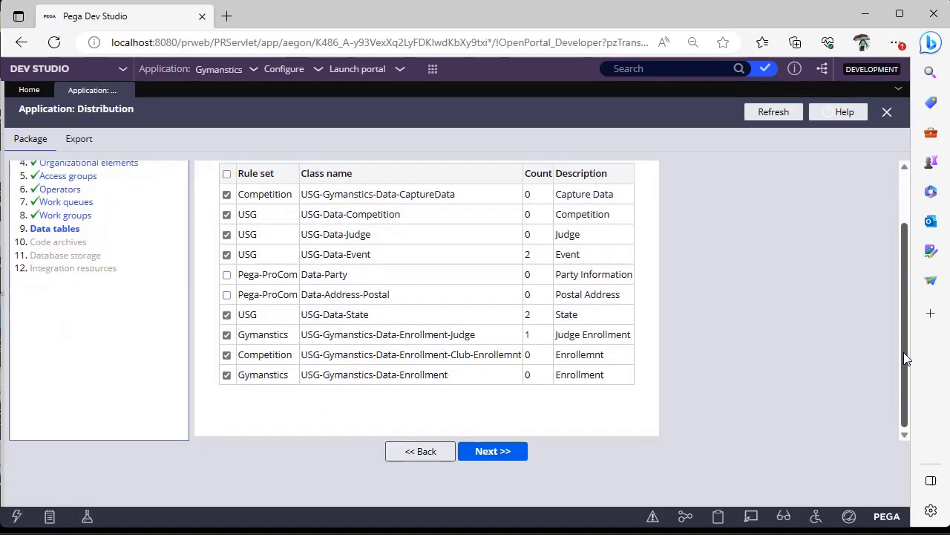
scroll("up", 3)
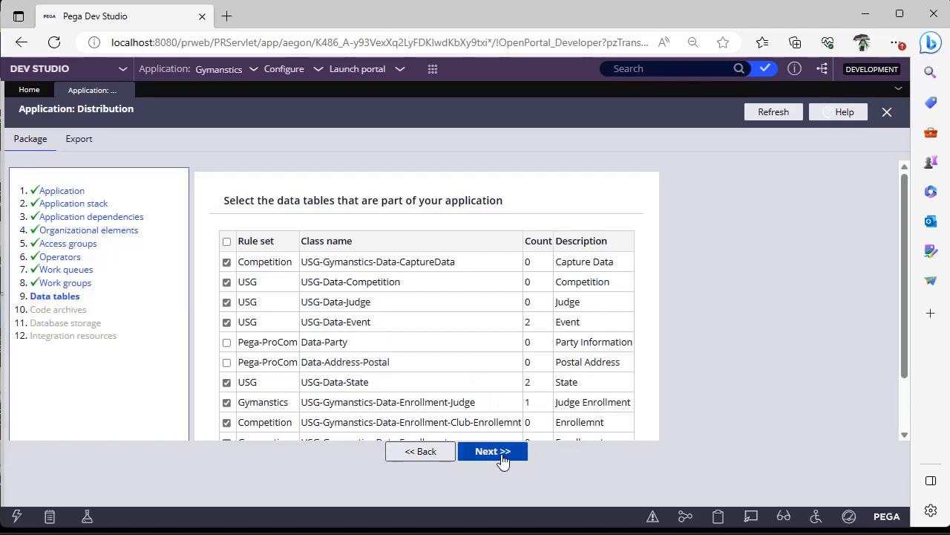
left_click(492, 451)
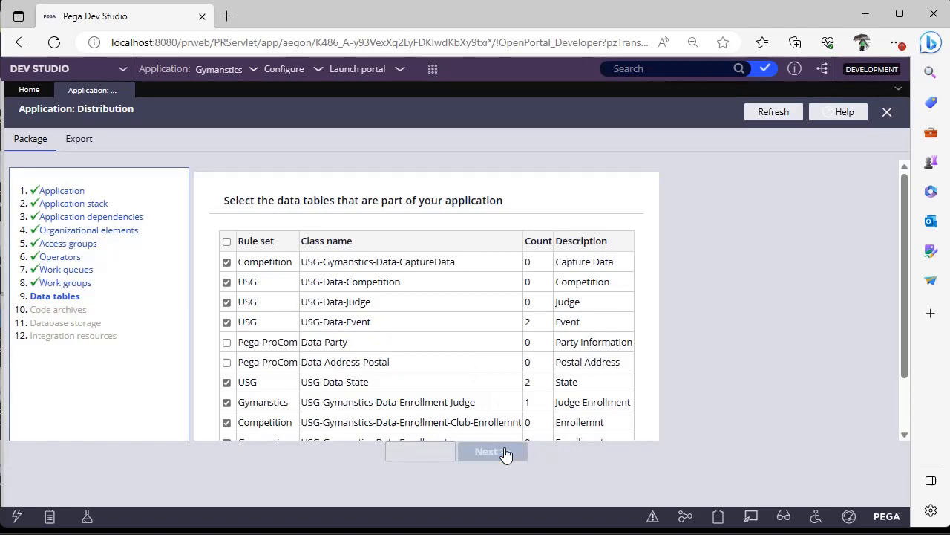
left_click(492, 451)
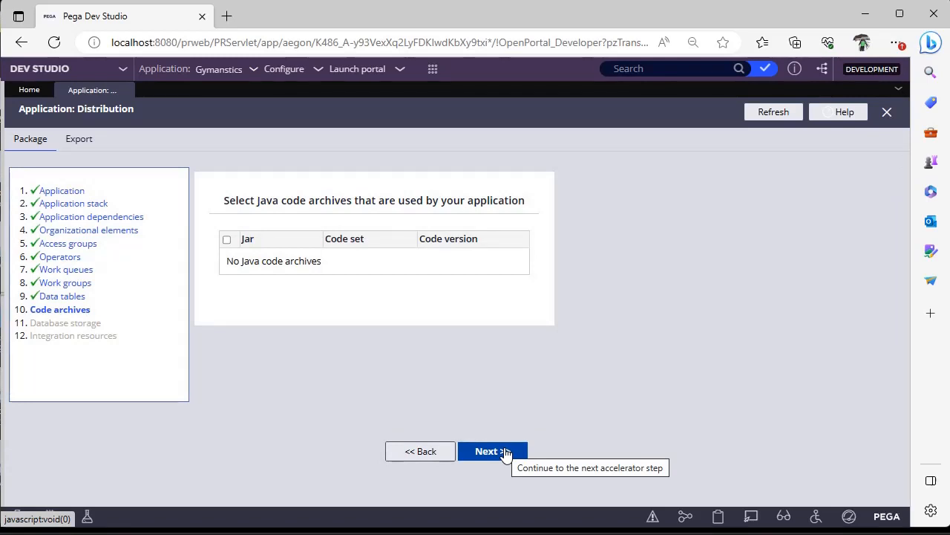
left_click(492, 451)
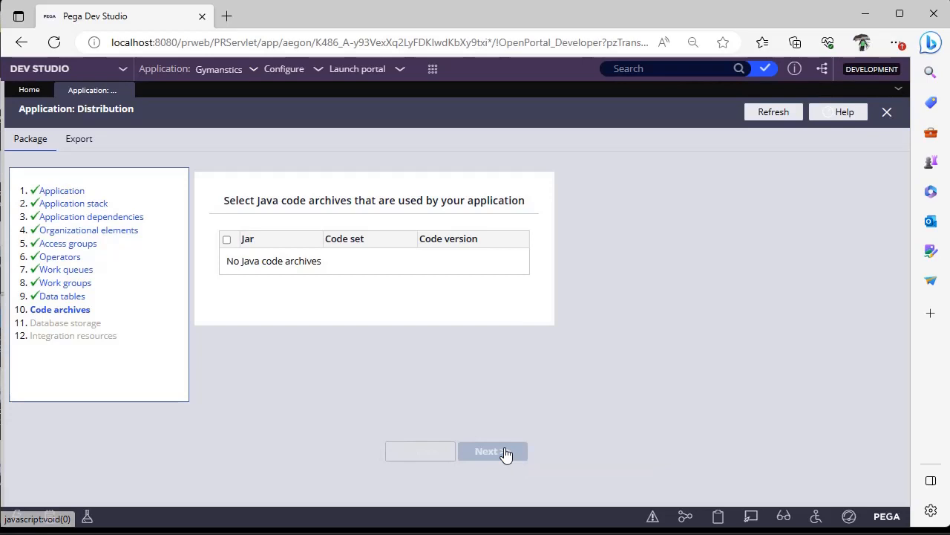
Review the Database storage step with CustomerData and all its tables selected.
left_click(493, 451)
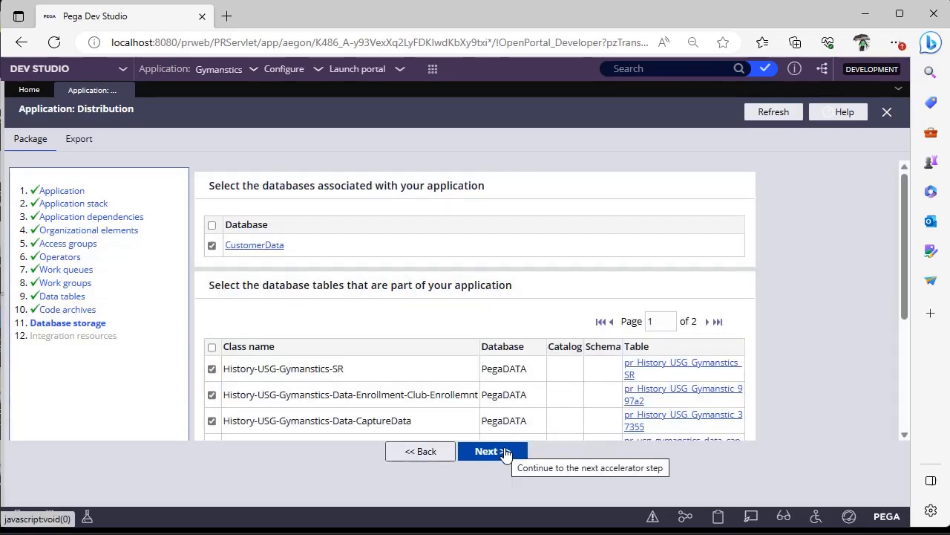
mouse_move(650, 295)
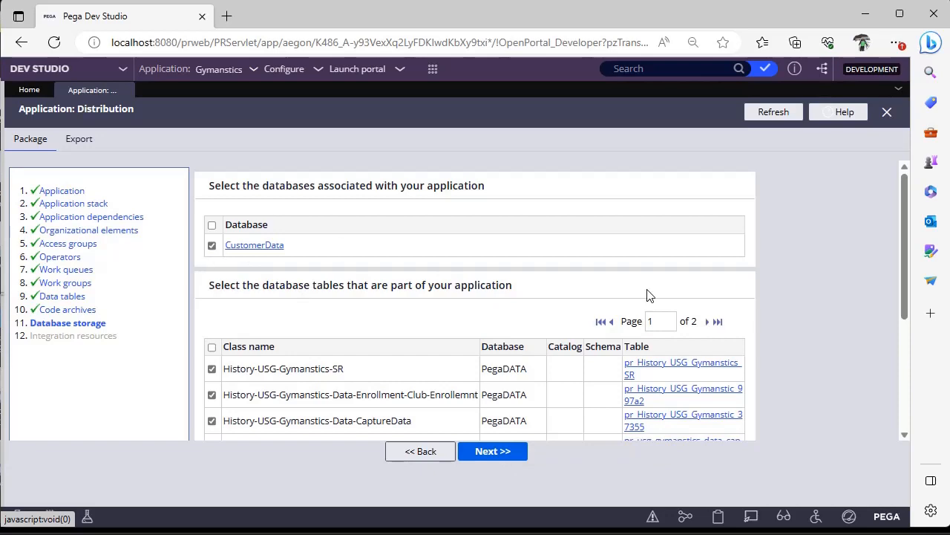
scroll("down", 3)
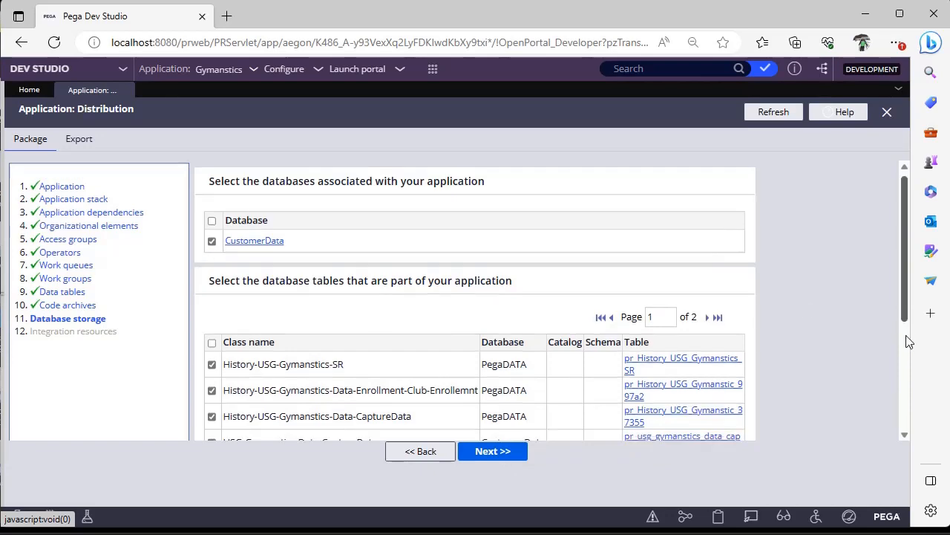
scroll("down", 3)
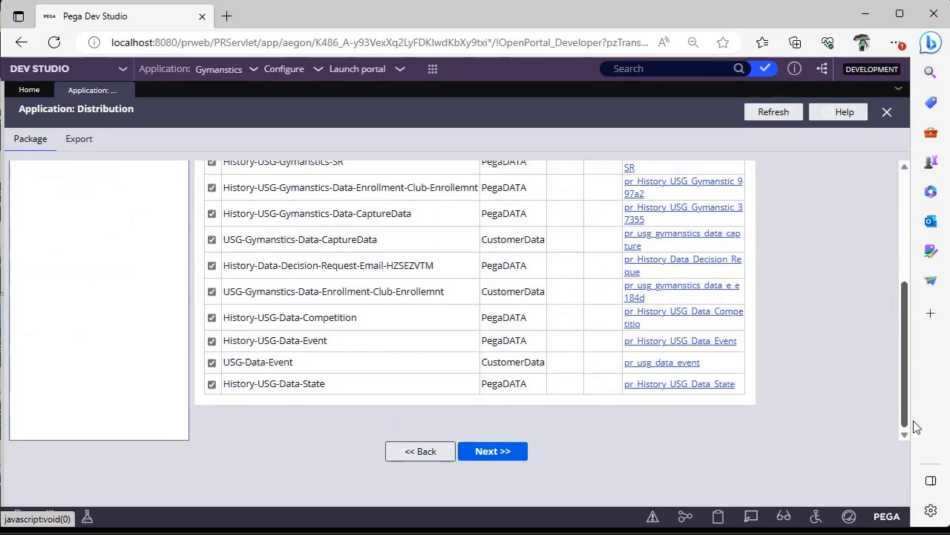
mouse_move(310, 361)
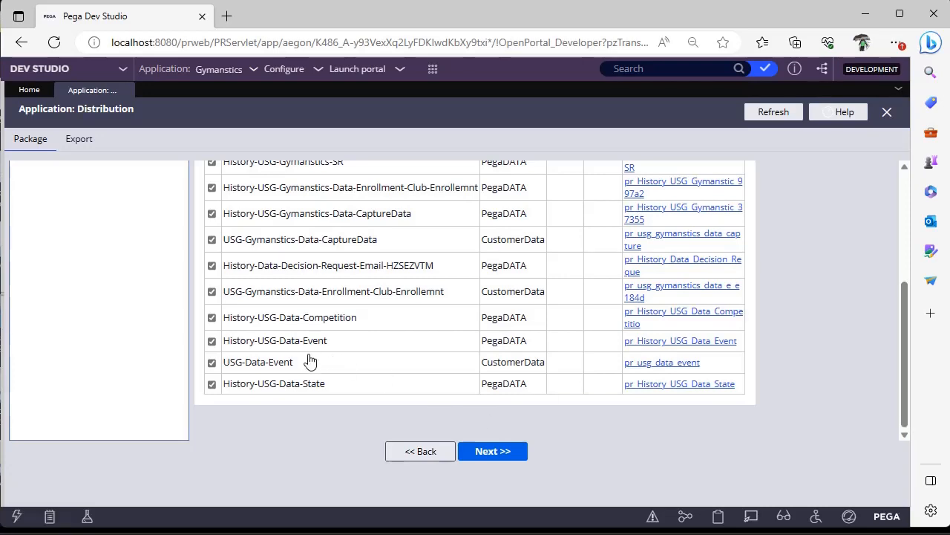
Include all integration resources across pages and finish the wizard.
left_click(493, 451)
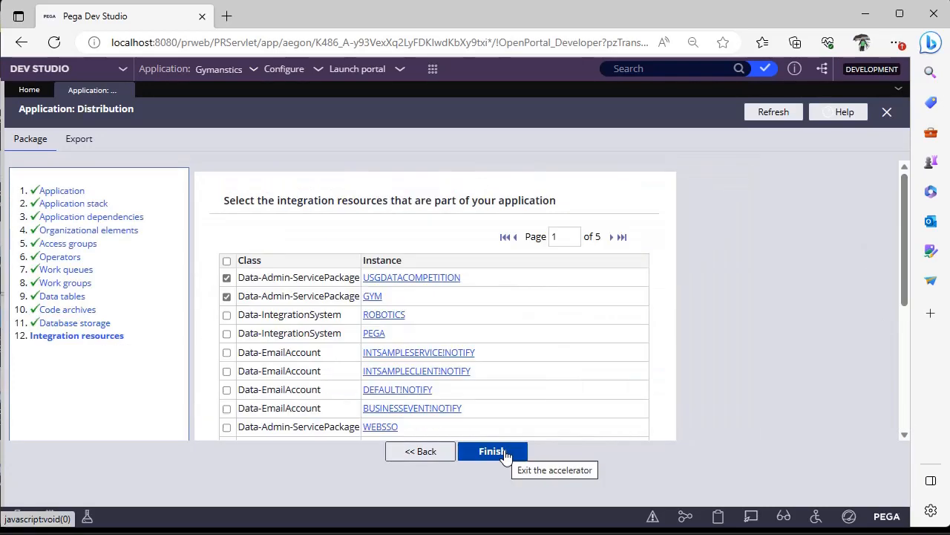
mouse_move(329, 353)
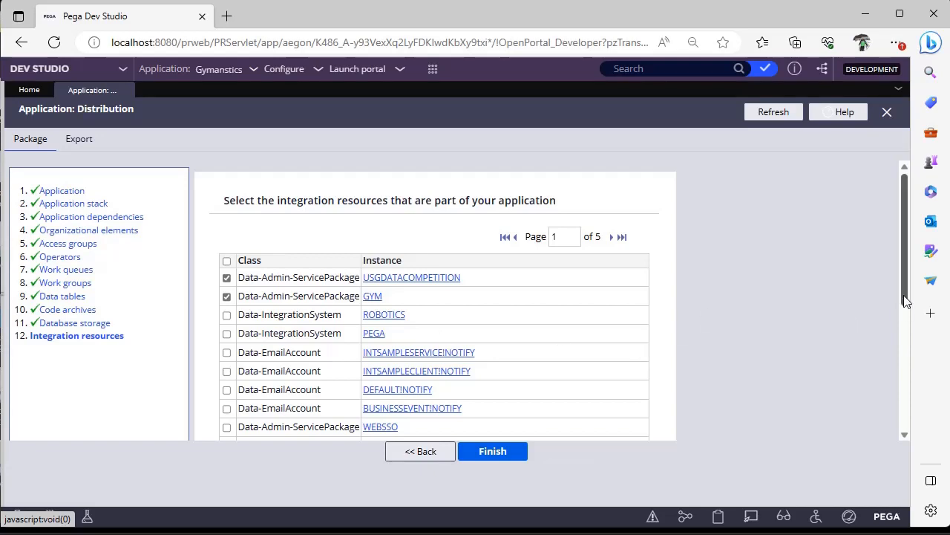
scroll("down", 3)
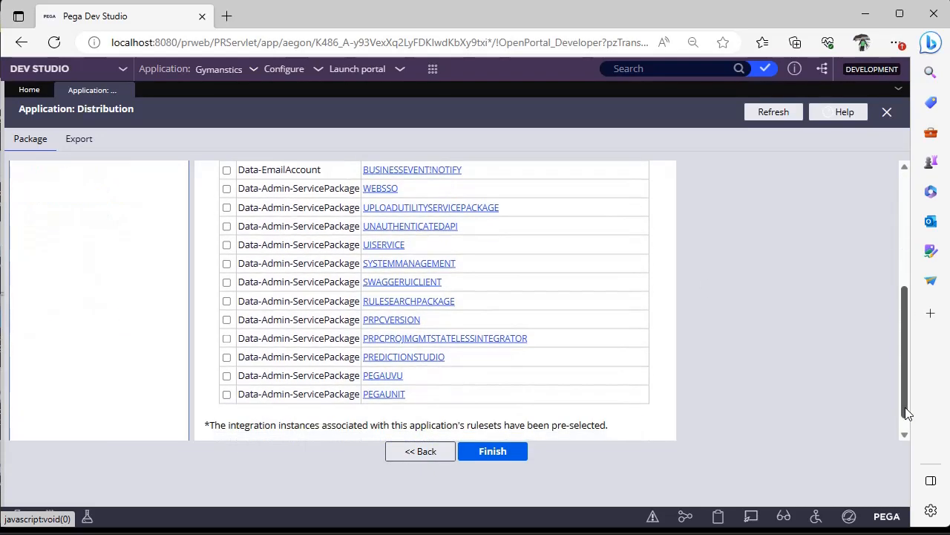
scroll("up", 3)
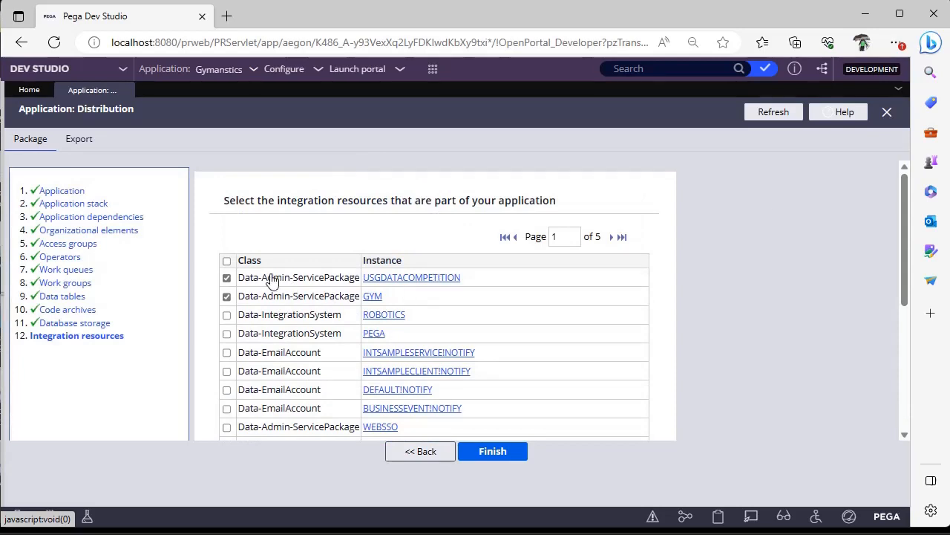
left_click(226, 260)
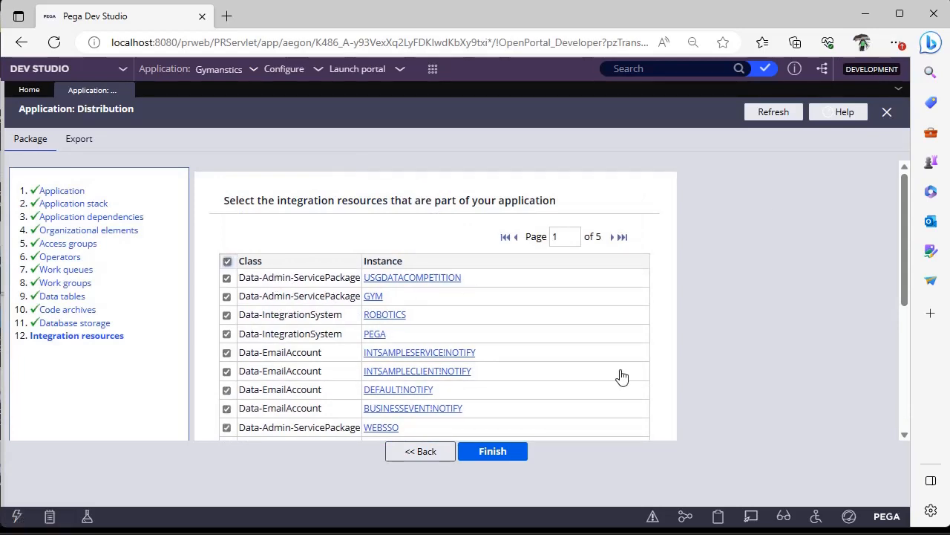
mouse_move(615, 241)
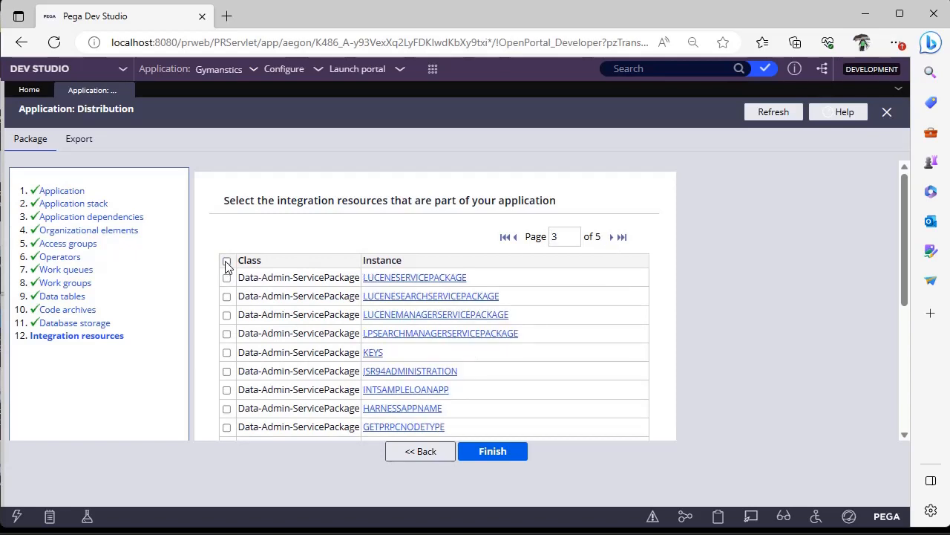
left_click(227, 261)
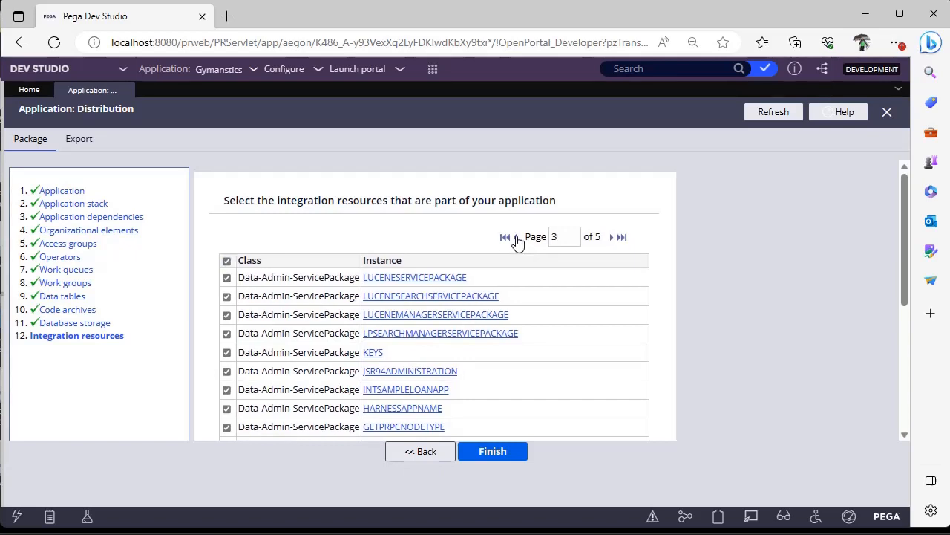
left_click(515, 236)
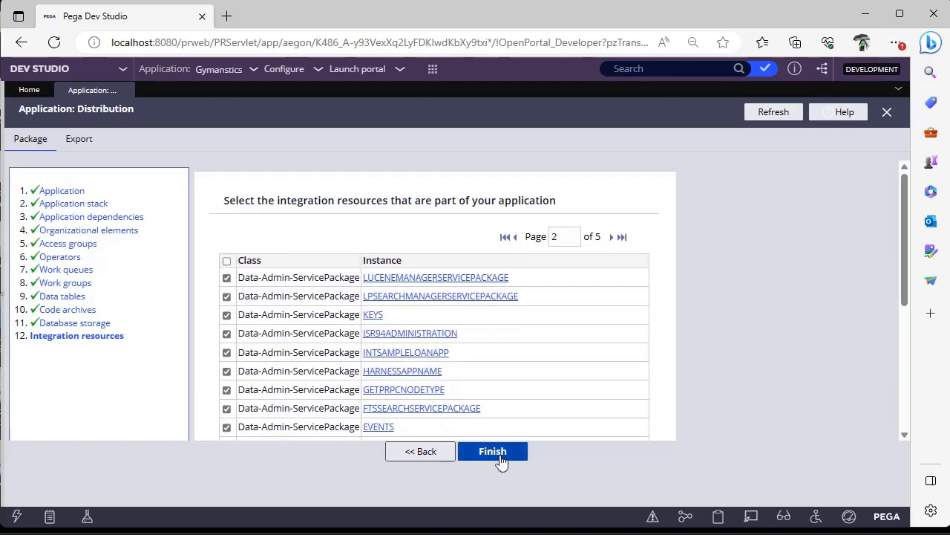
left_click(493, 451)
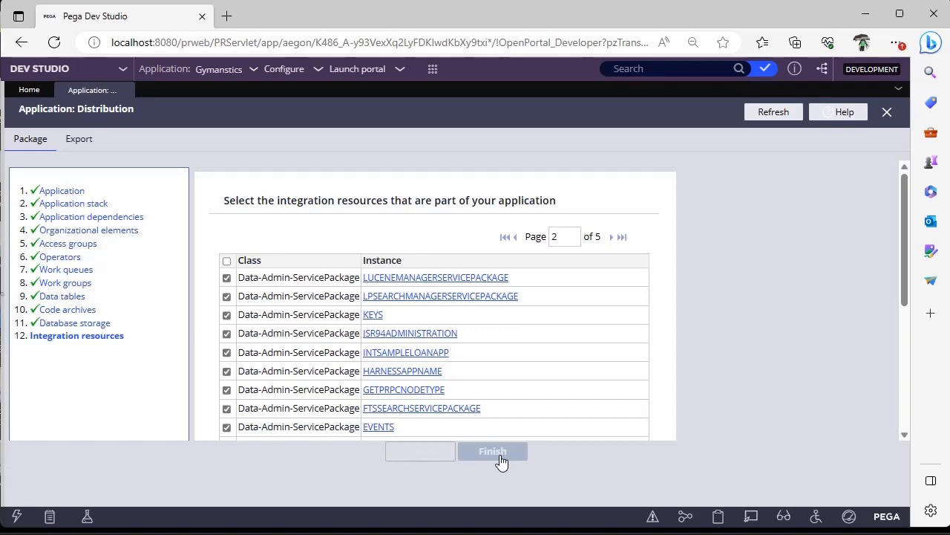
Preview the contents of the packaged Gymnastics product.
left_click(492, 451)
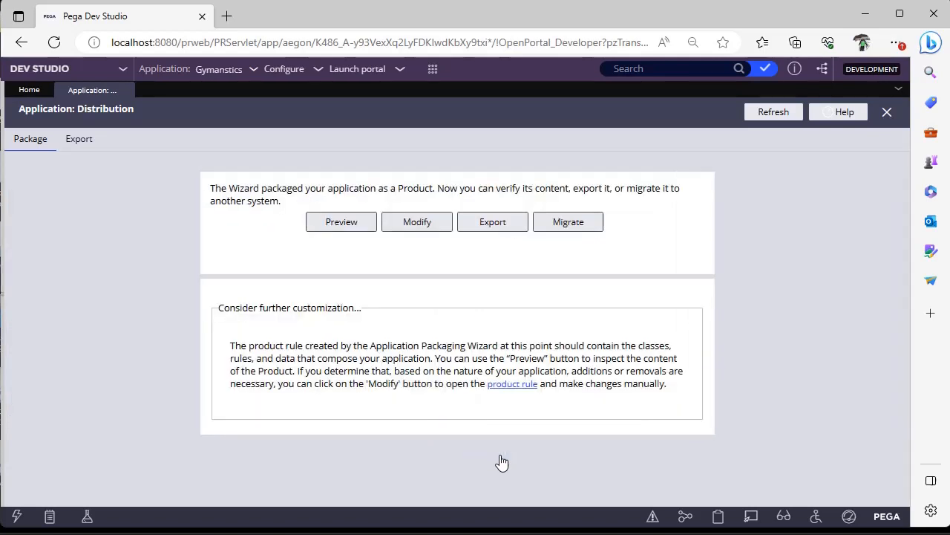
mouse_move(341, 222)
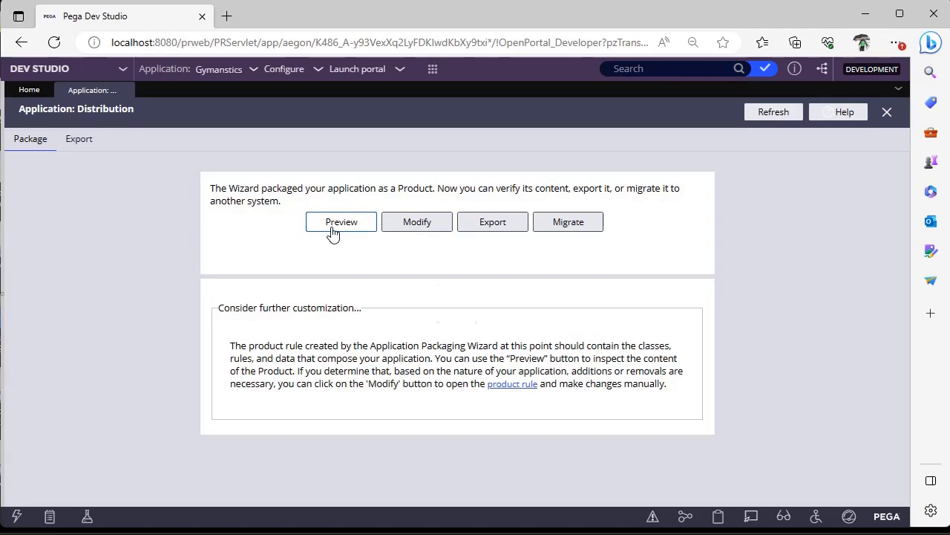
left_click(341, 221)
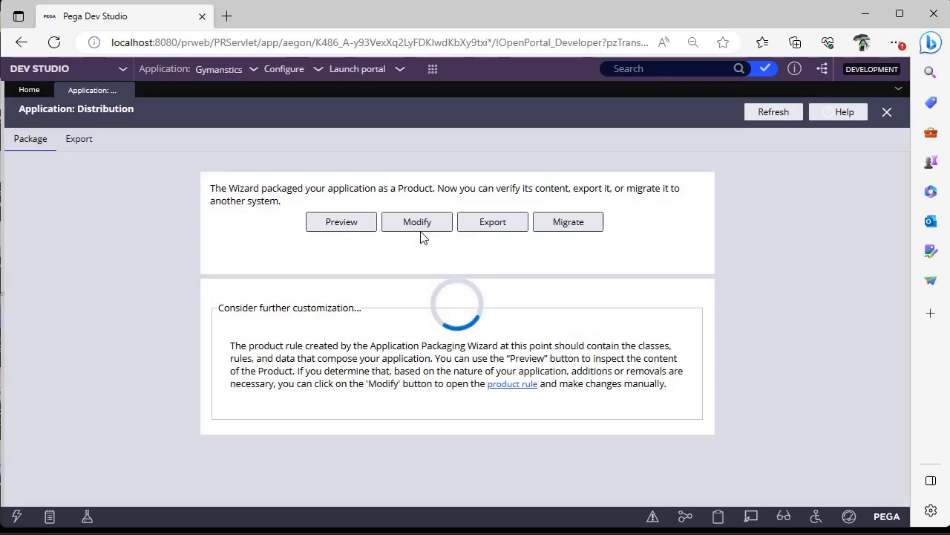
left_click(341, 222)
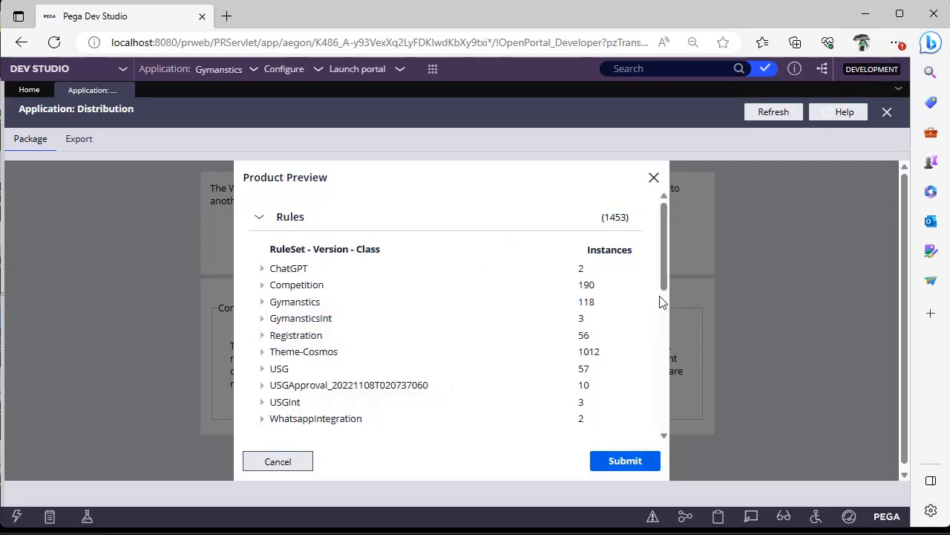
mouse_move(664, 326)
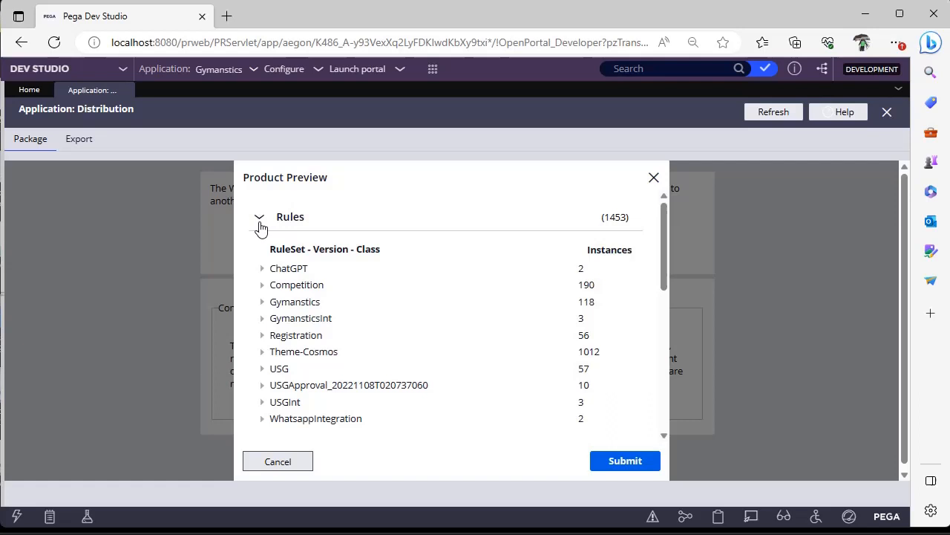
left_click(259, 217)
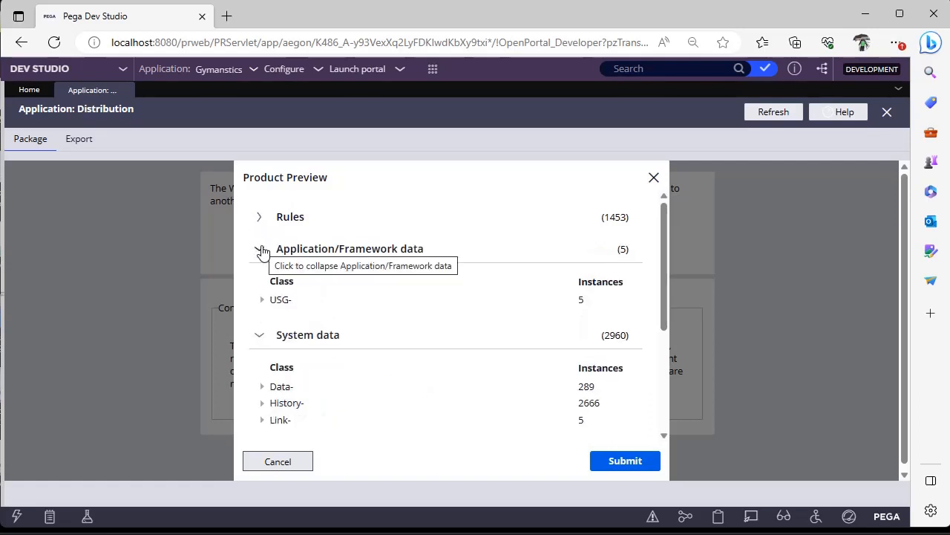
left_click(258, 249)
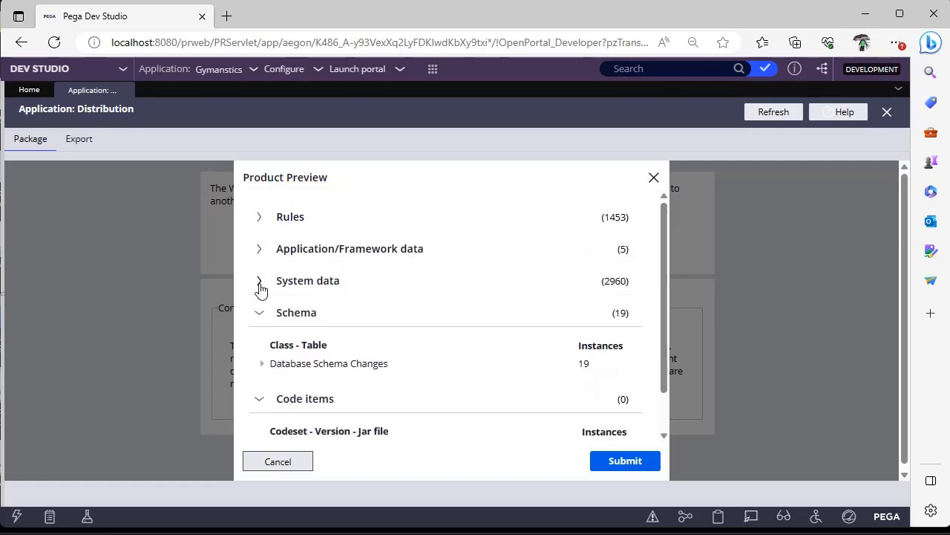
left_click(258, 312)
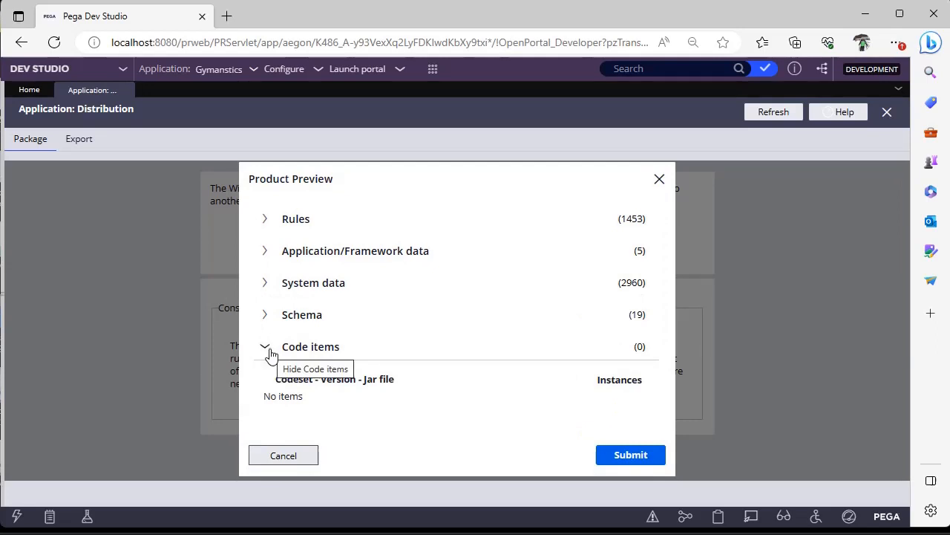
left_click(265, 346)
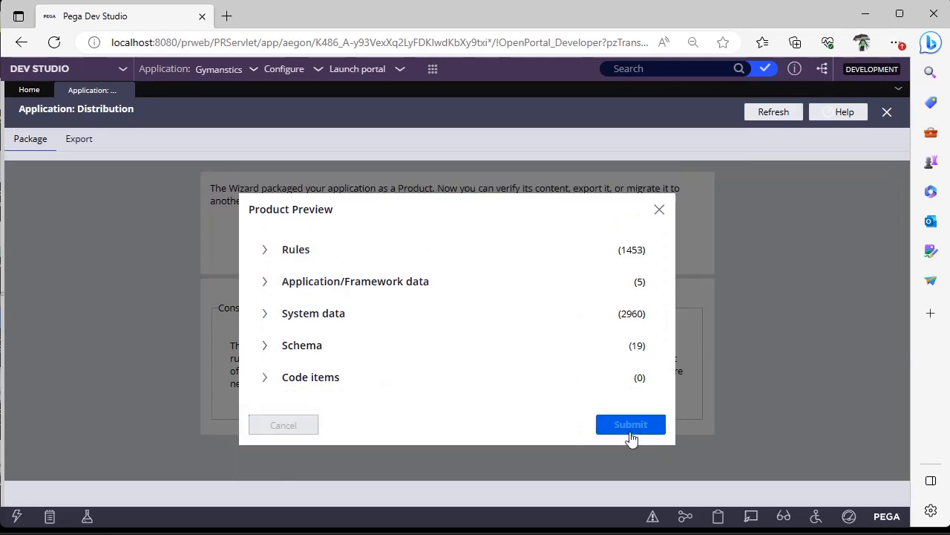
left_click(630, 424)
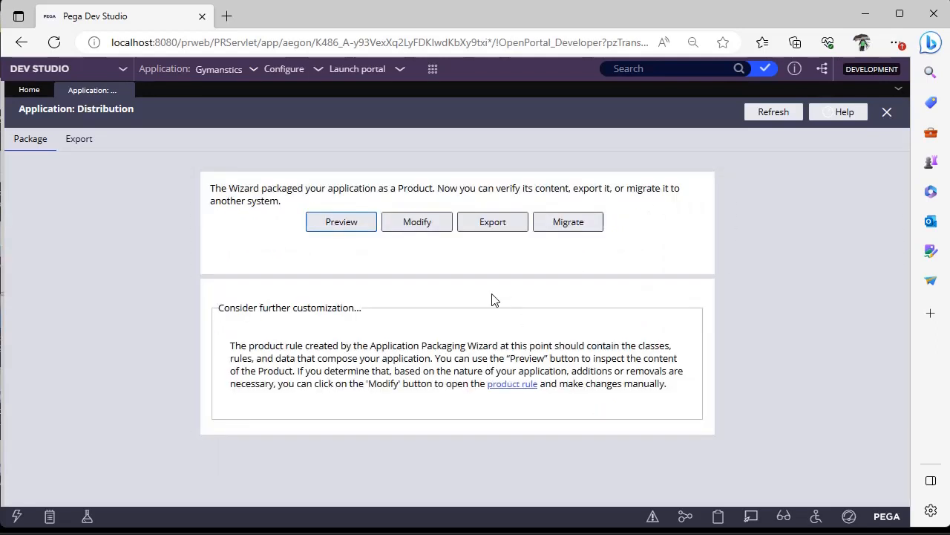
mouse_move(492, 221)
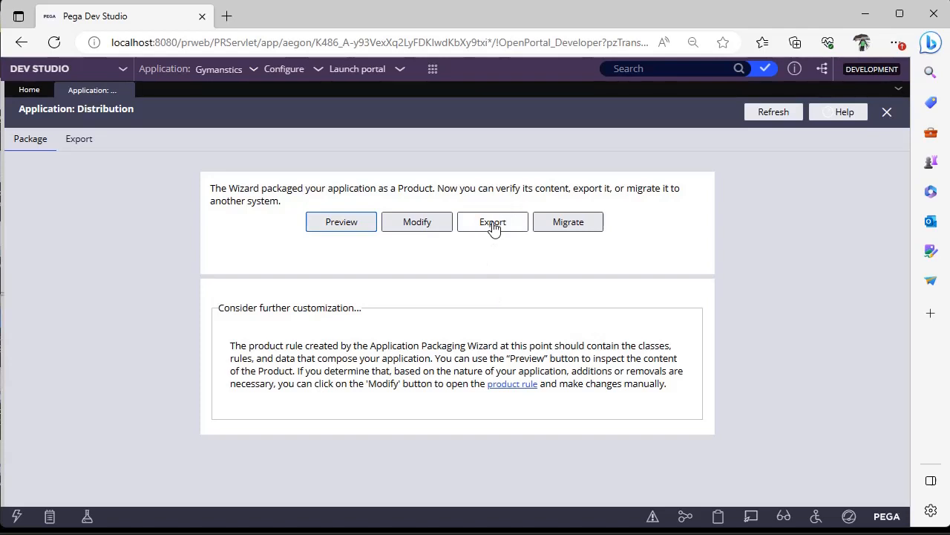
Export the product to a file named 'ApplicationPackage'.
left_click(492, 221)
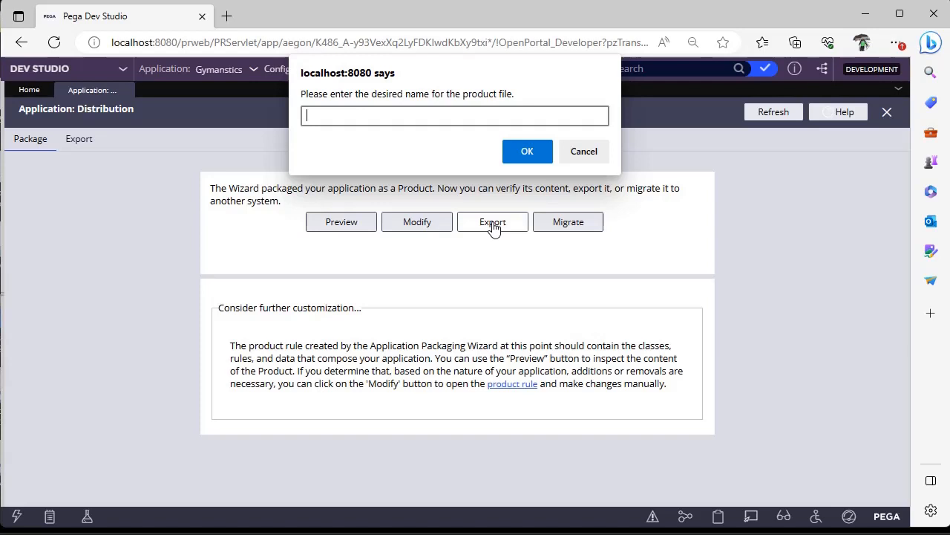
type("App")
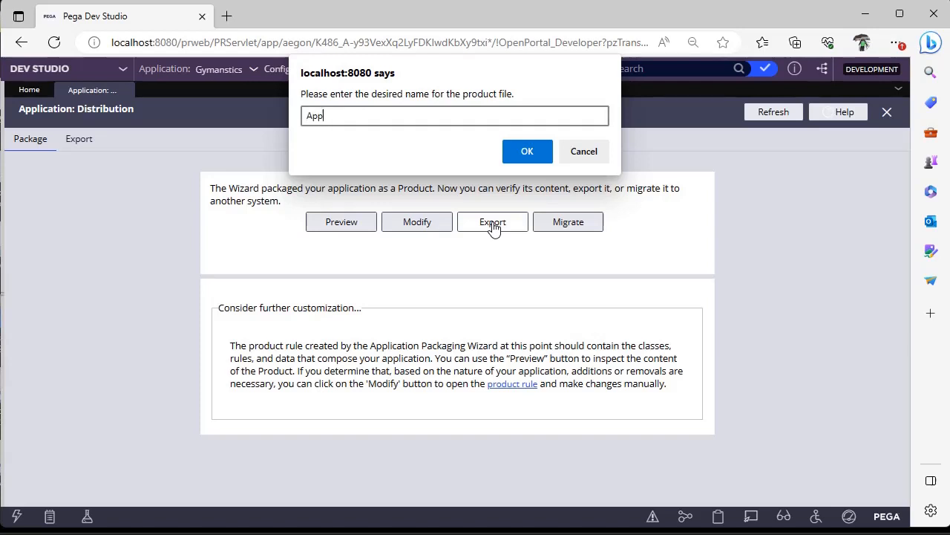
type("licati")
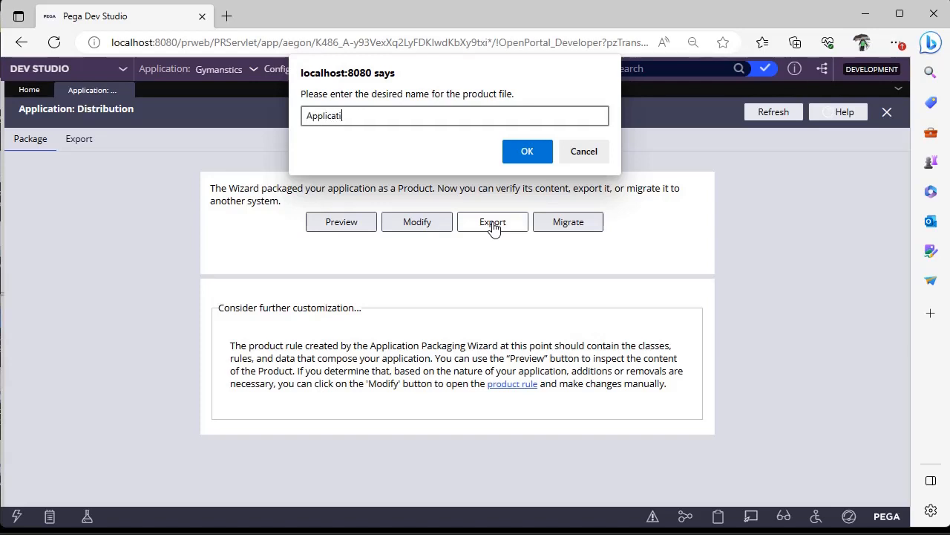
type("onPac")
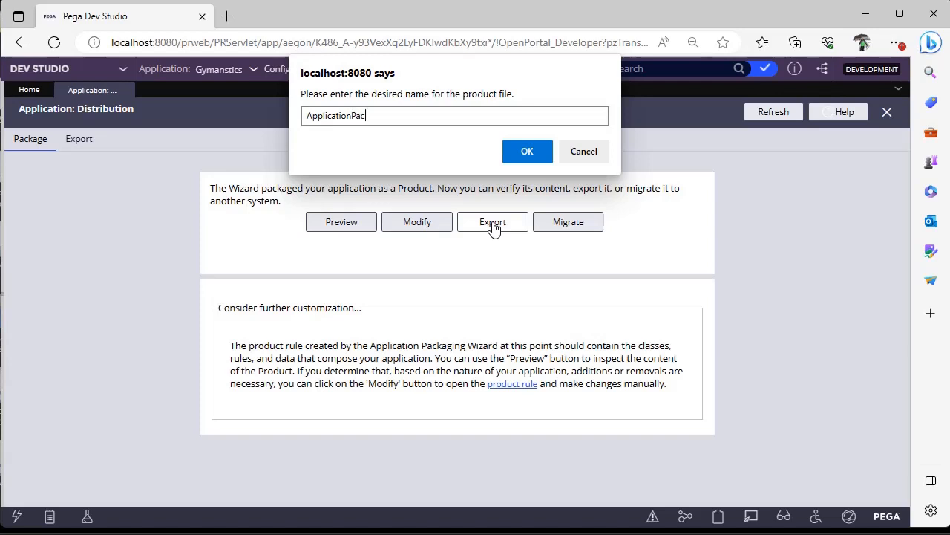
type("kage")
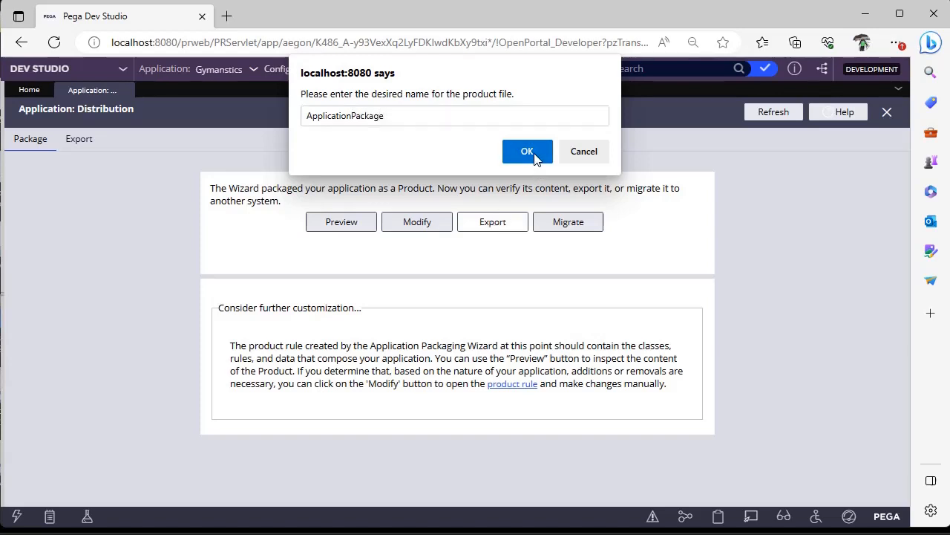
left_click(527, 151)
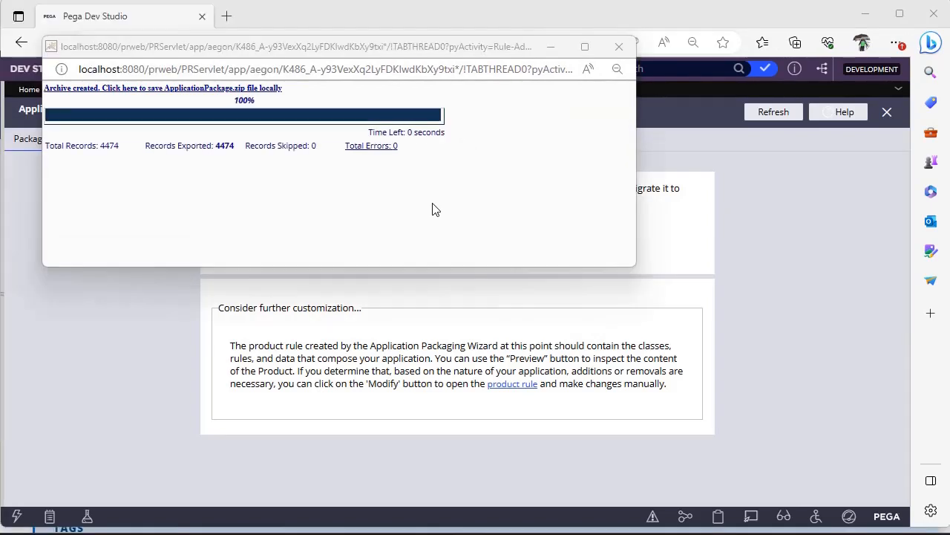
mouse_move(248, 90)
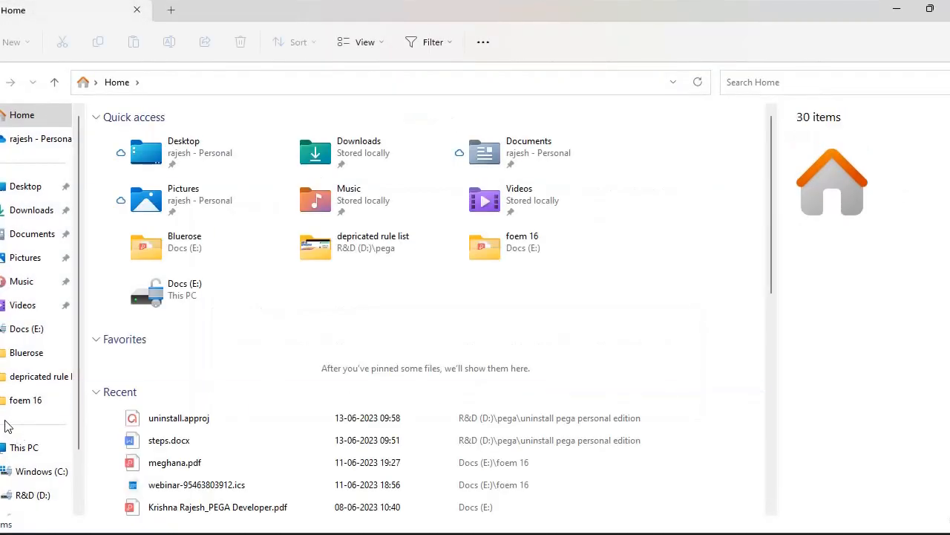
mouse_move(22, 280)
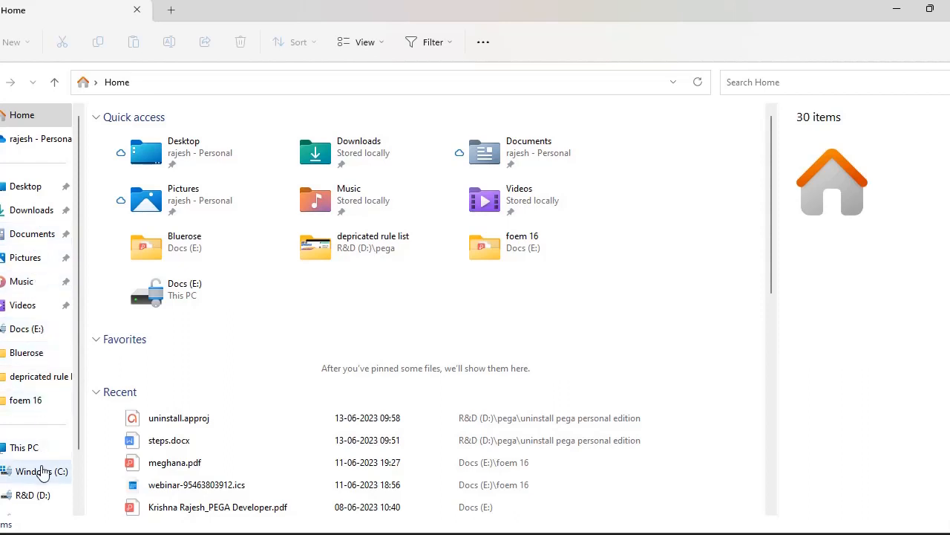
Browse File Explorer to the Windows (C:) drive, then return to Dev Studio's product page.
left_click(41, 470)
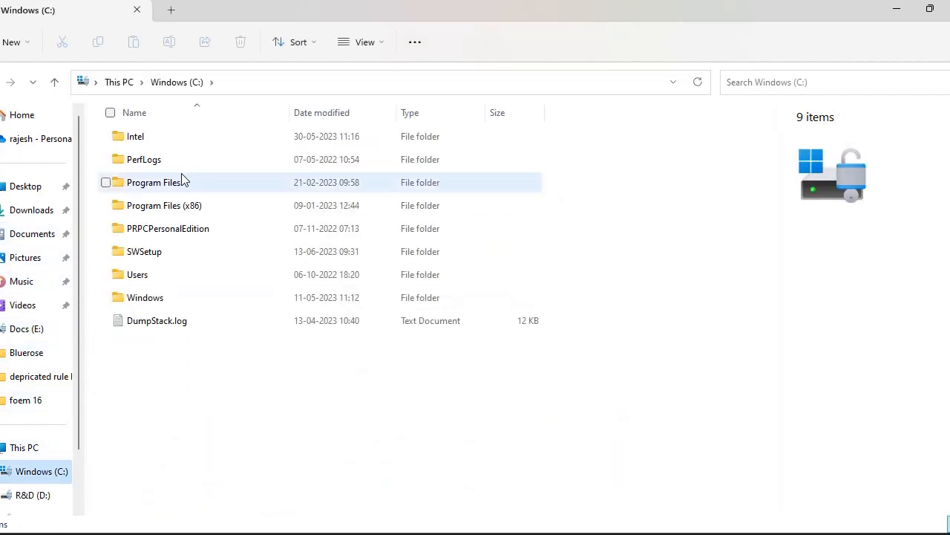
left_click(168, 228)
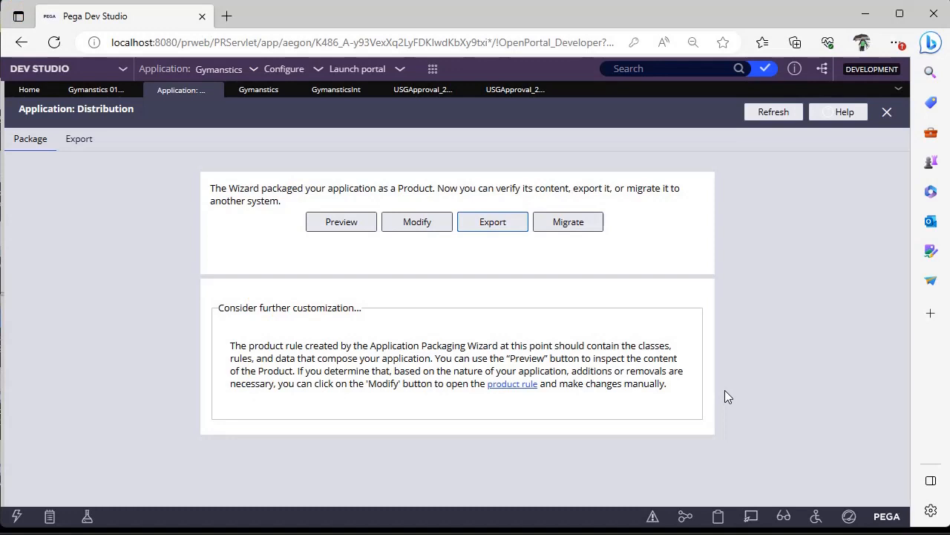
Go back to the Dev Studio Home dashboard.
left_click(29, 89)
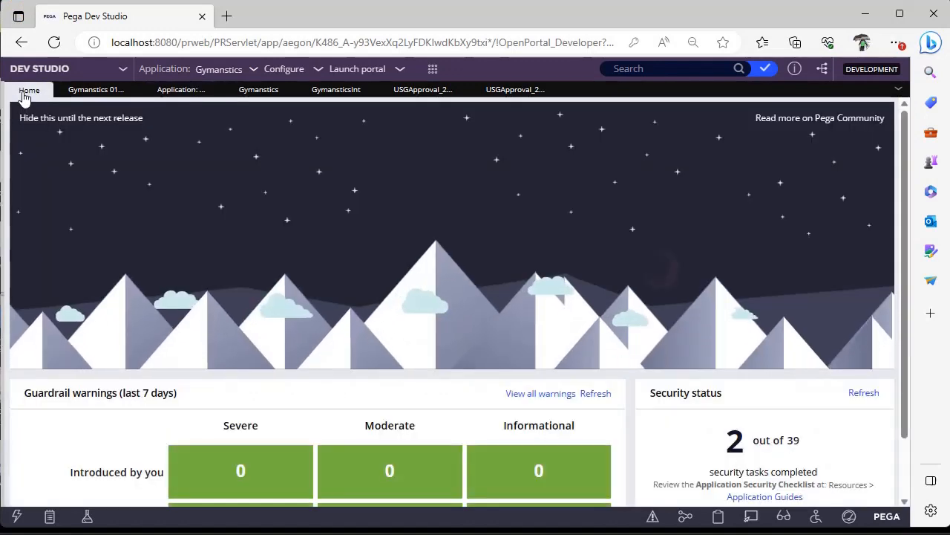
mouse_move(280, 236)
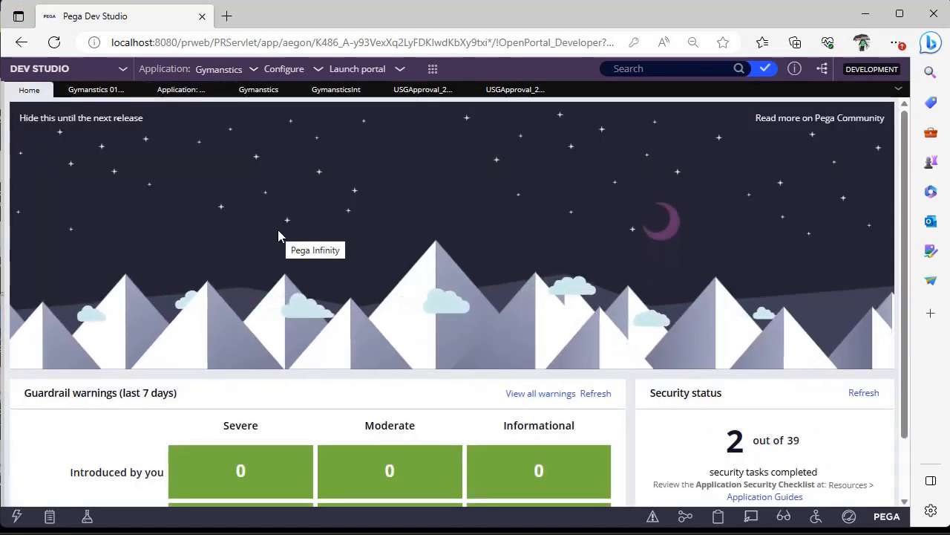